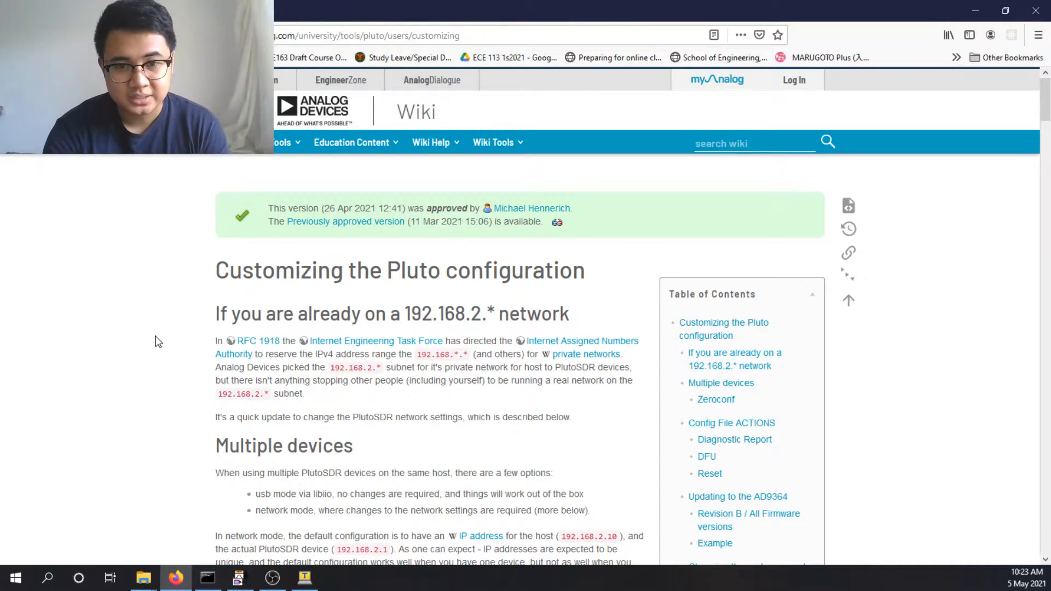
- Start a new SSH connection to the PlutoSDR at 192.168.2.1, accepting its changed host key
left_click(431, 143)
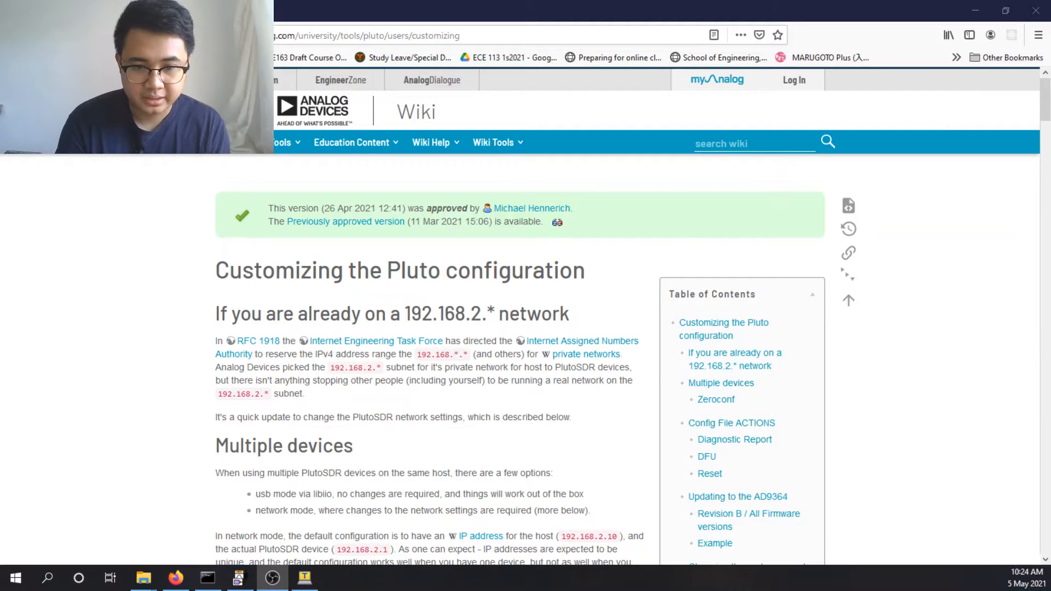
left_click(303, 577)
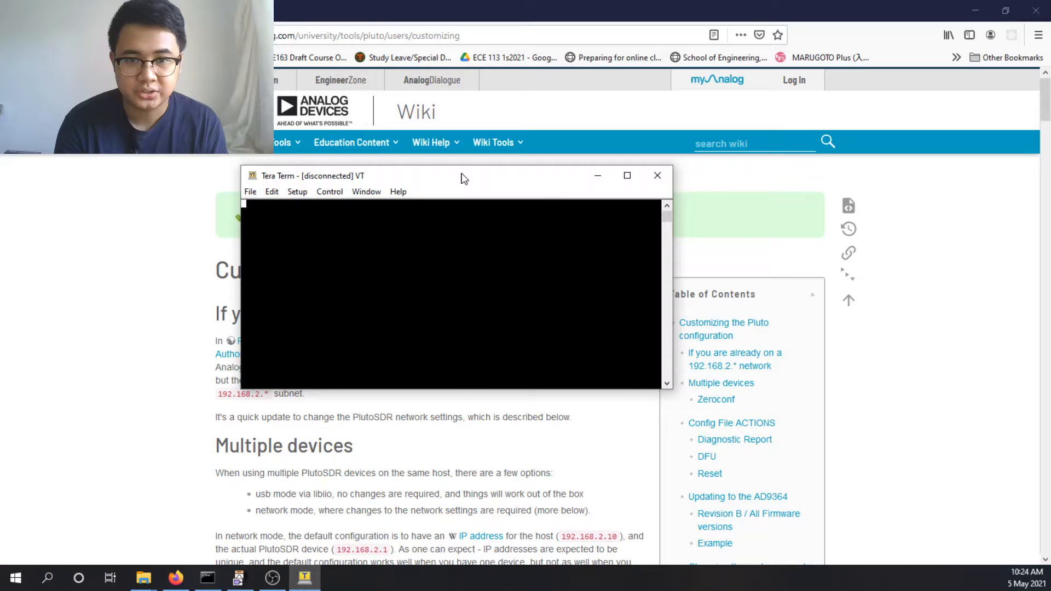
left_click(345, 192)
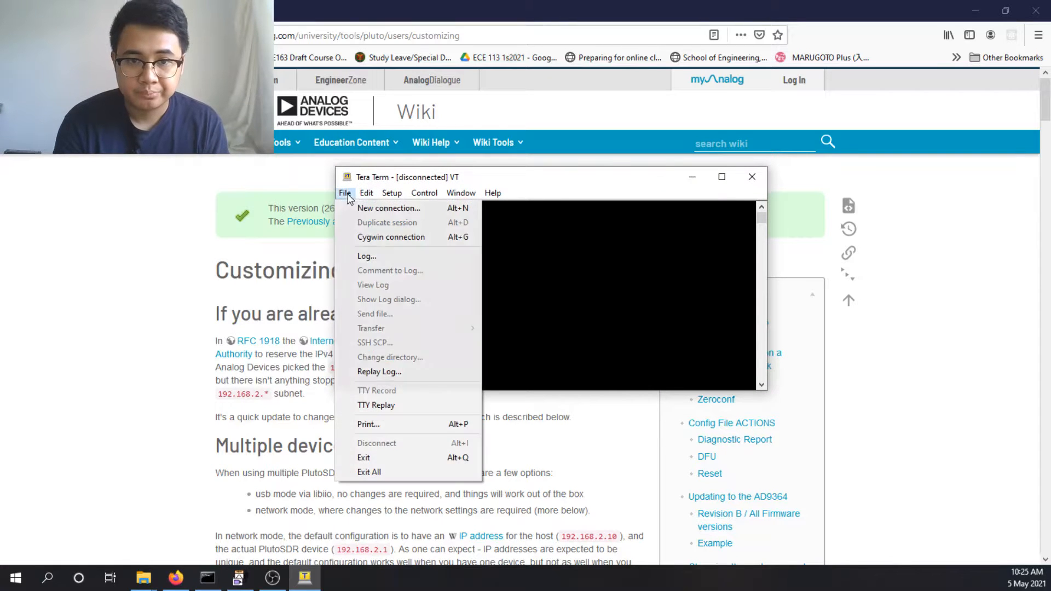
left_click(389, 208)
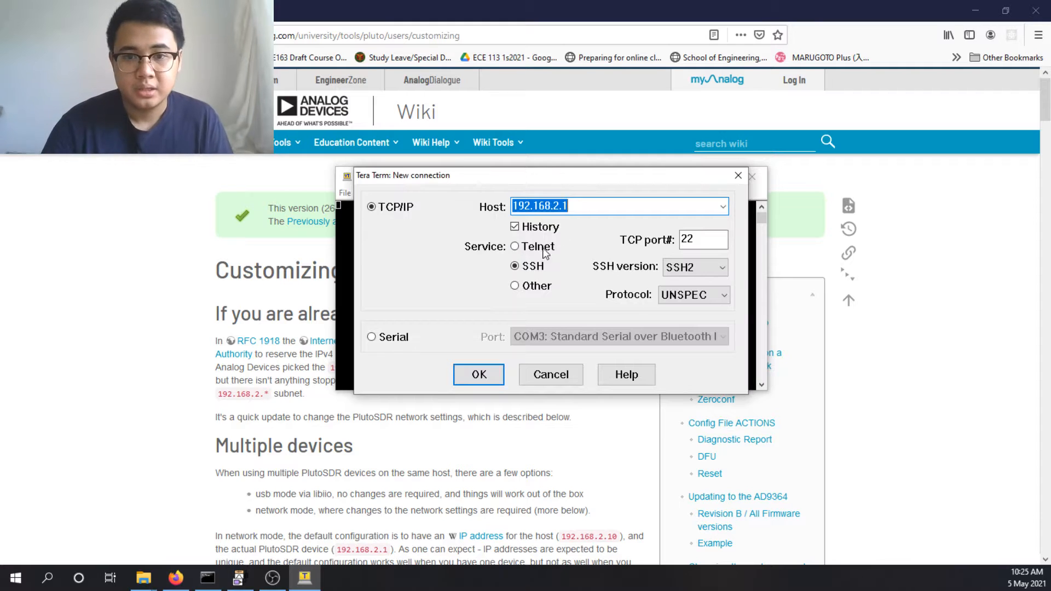
left_click(573, 206)
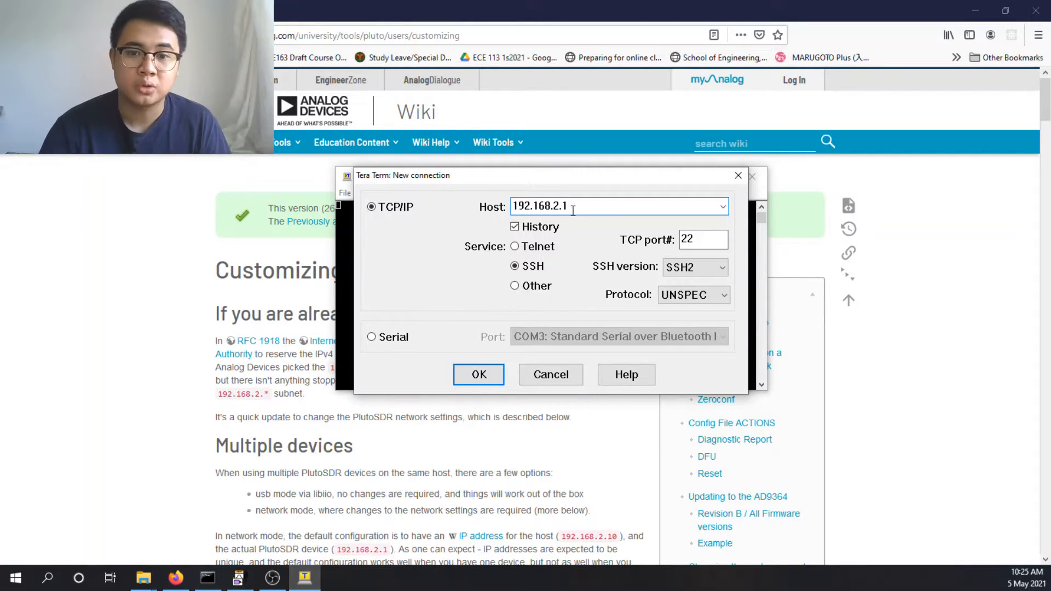
left_click(478, 375)
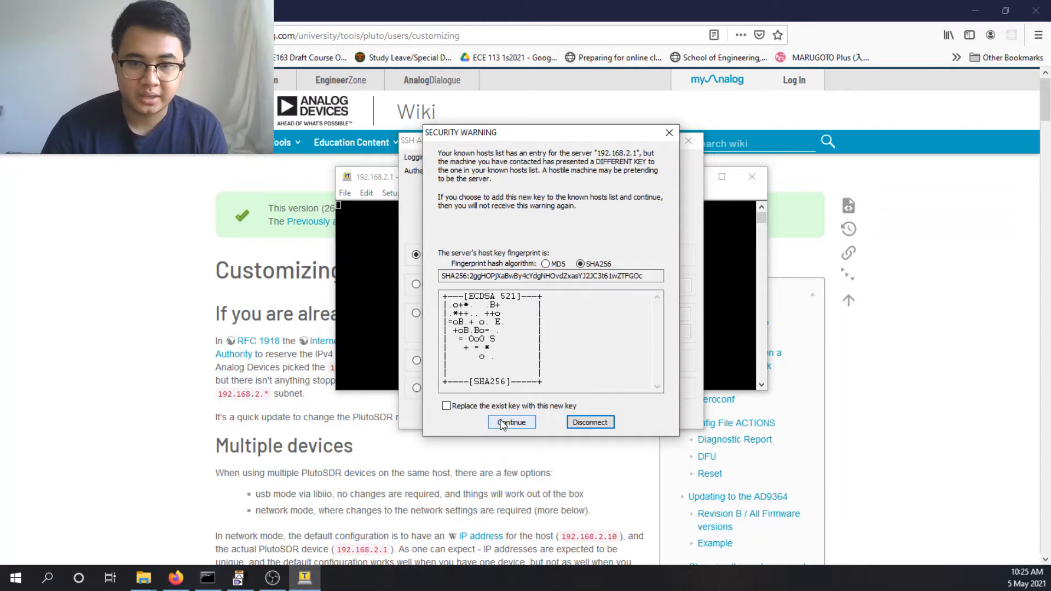
left_click(511, 423)
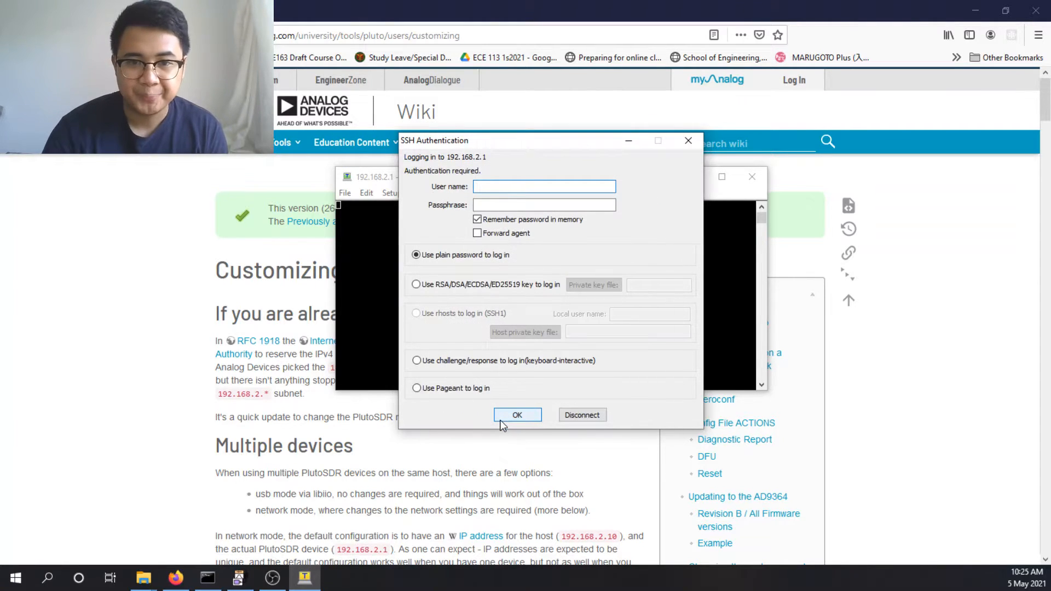
- Log in to the PlutoSDR shell as root
left_click(543, 187)
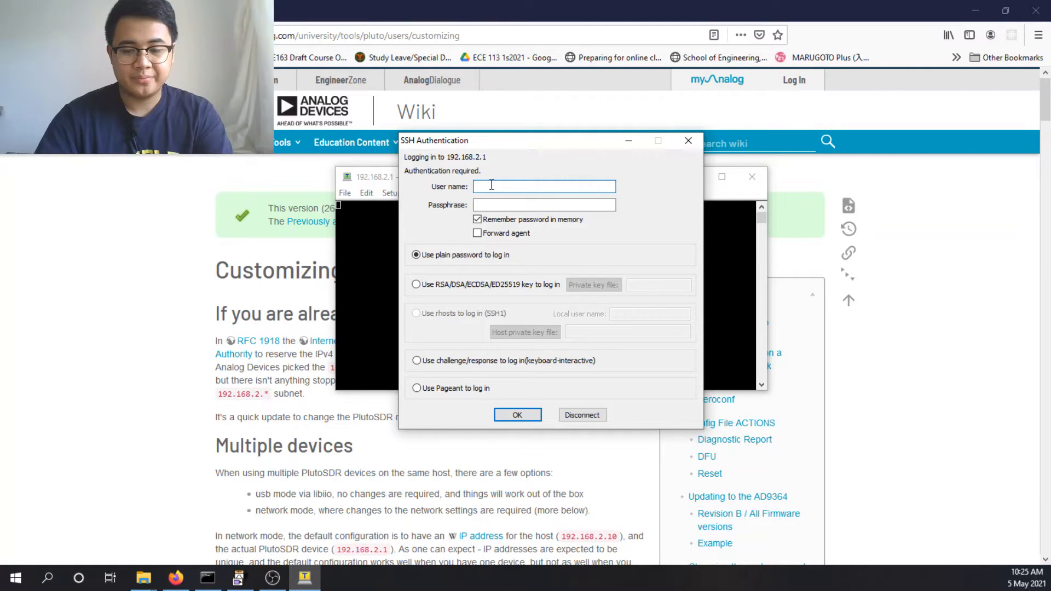
type("root")
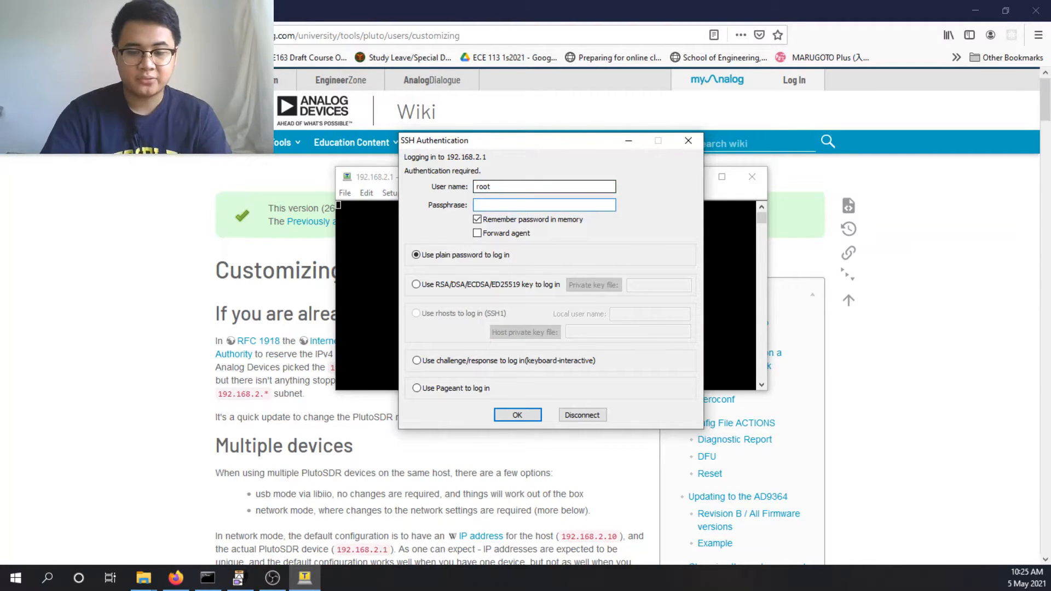
left_click(517, 414)
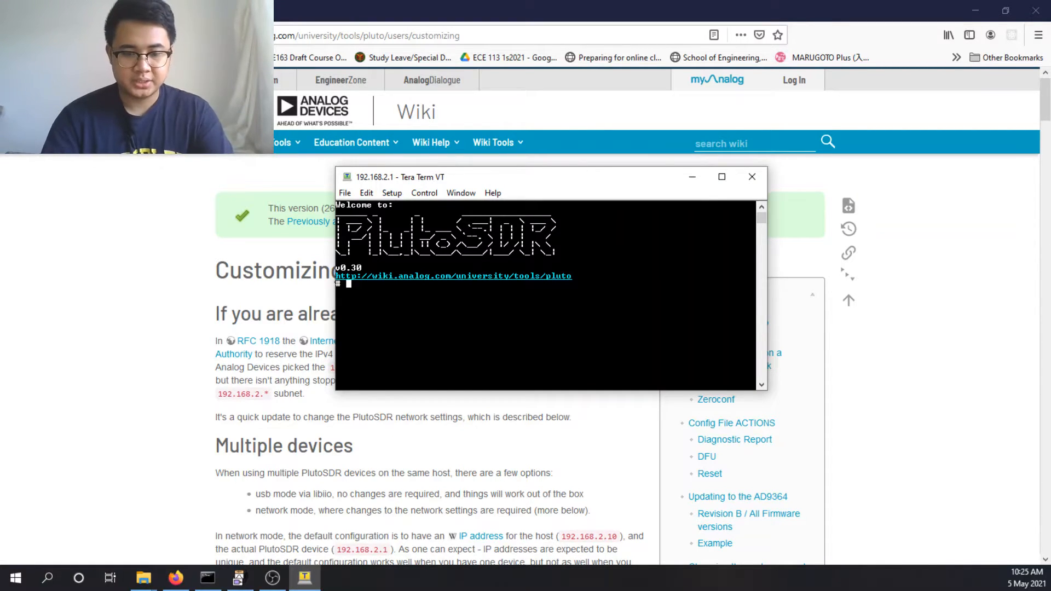
- Enter fw_setenv attr_name ad93... in the shell while checking the wiki's AD9364 section
type("fw_setenv")
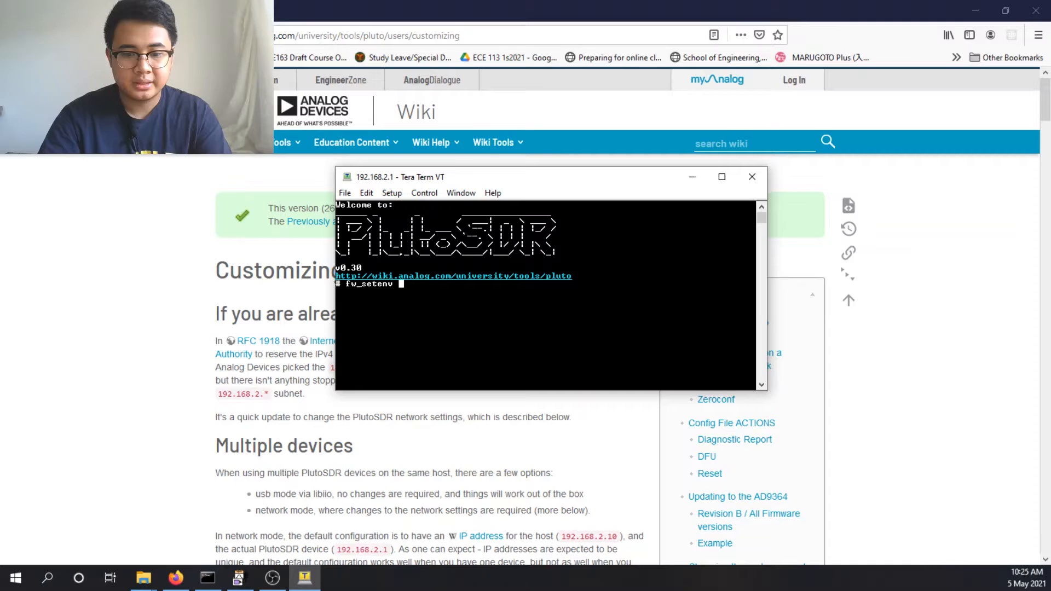
type("attr_n")
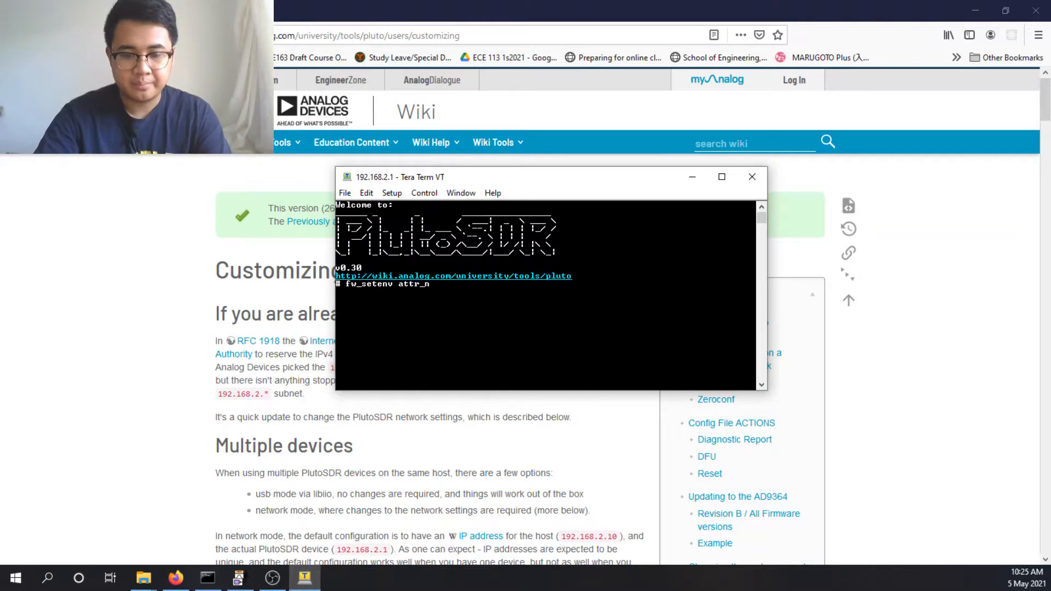
type("ame ad93")
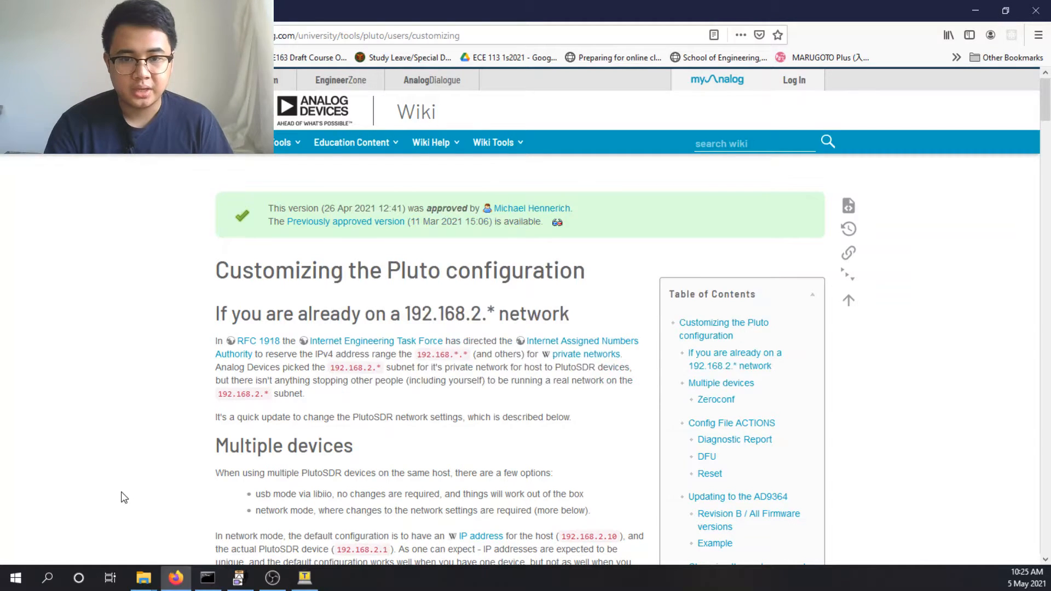
scroll("down", 3)
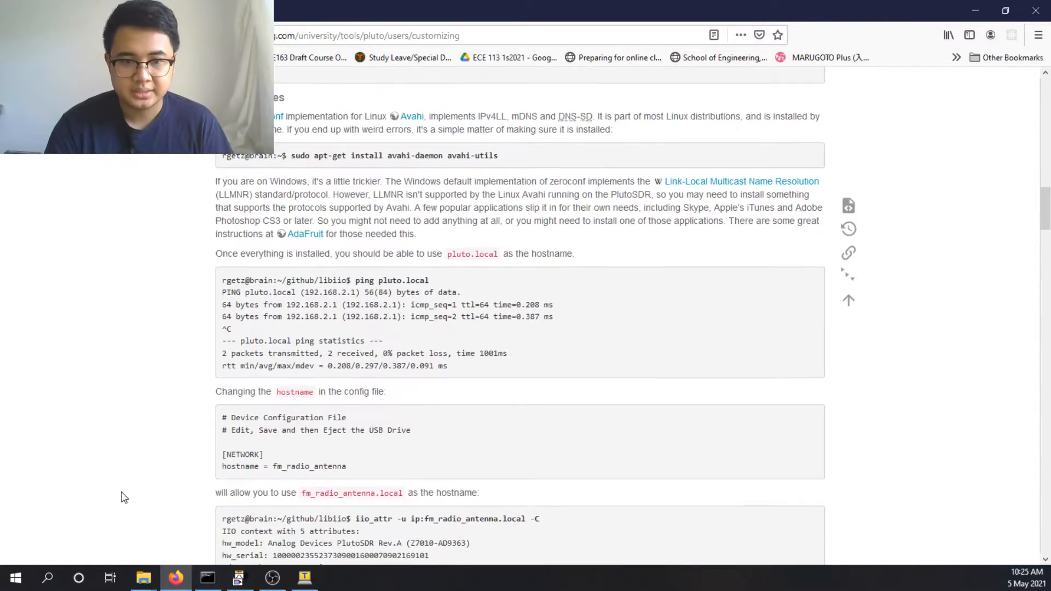
scroll("down", 3)
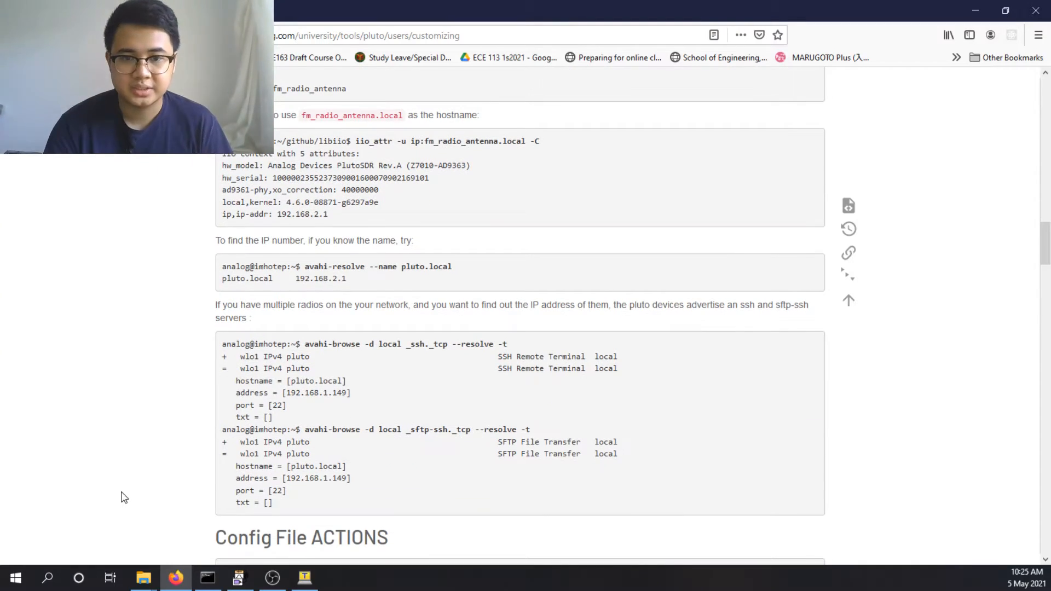
scroll("down", 3)
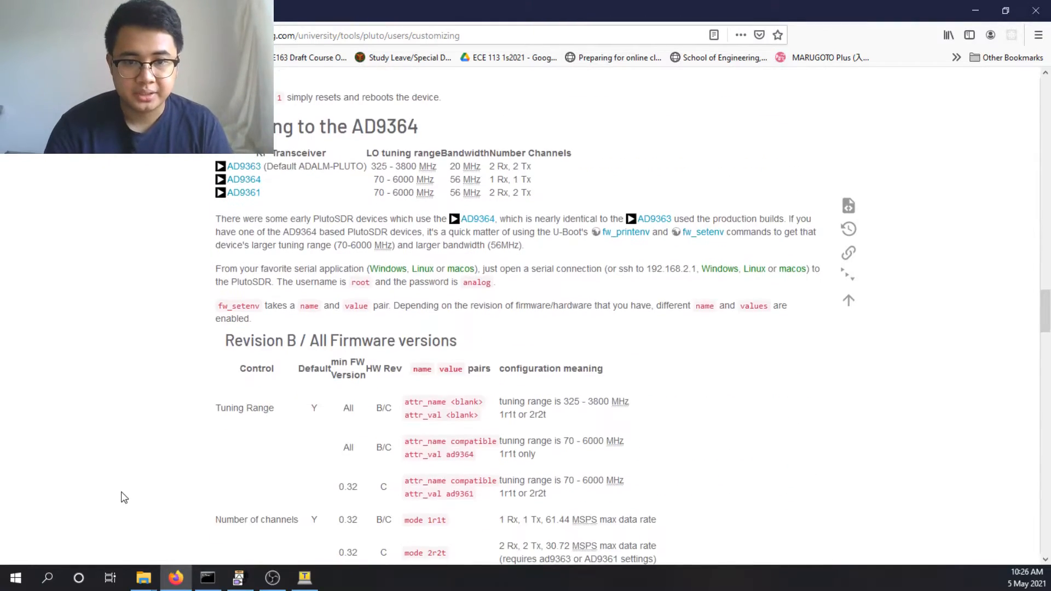
scroll("down", 3)
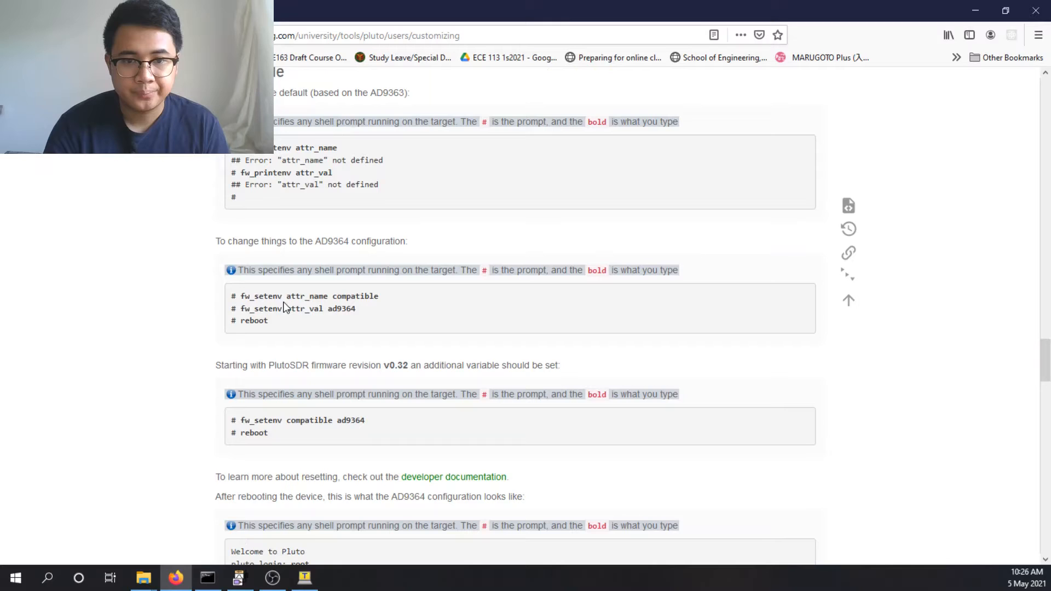
left_click_drag(239, 296, 356, 309)
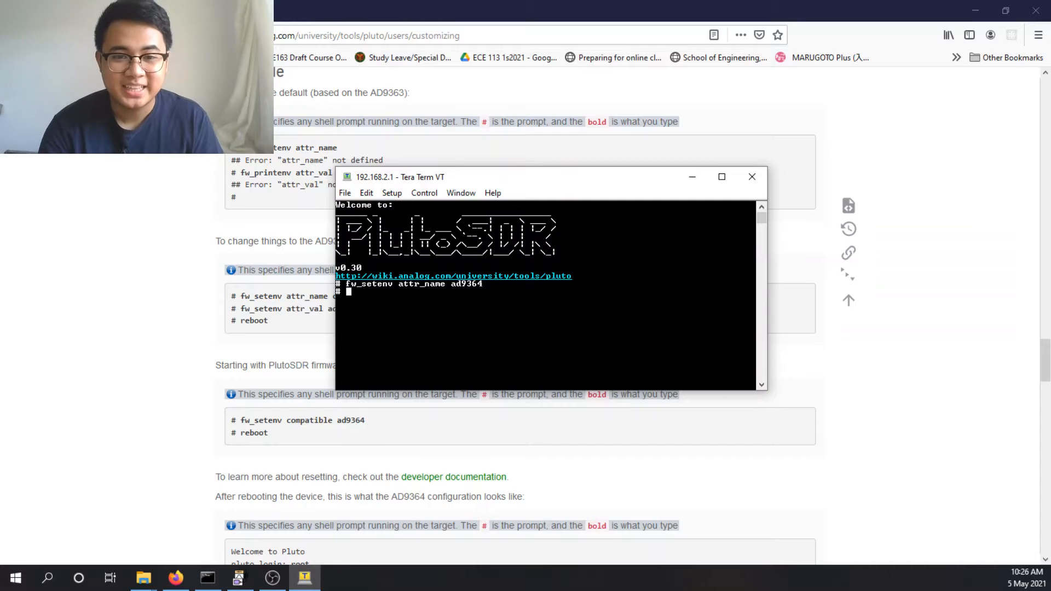
- Run fw_setenv attr_name compatible on the PlutoSDR shell
type("fw_setenv attr_name")
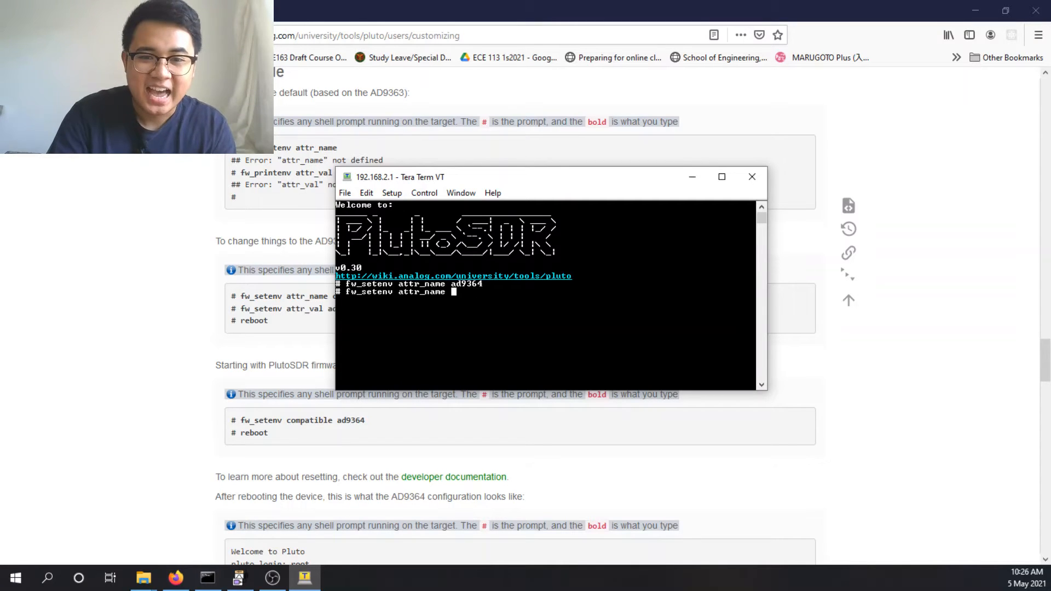
type("compatible")
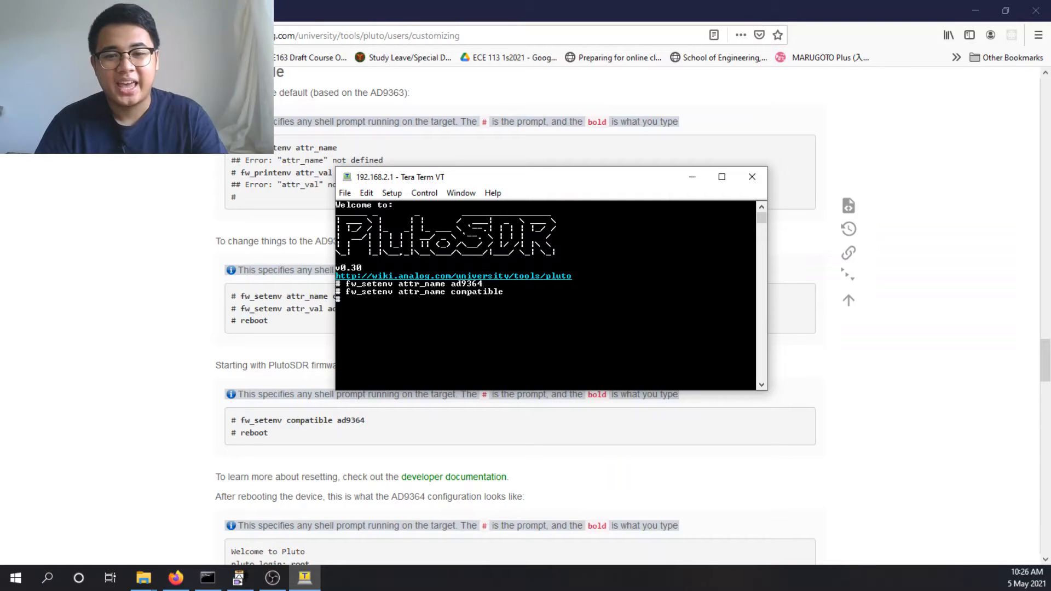
- Run fw_setenv attr_val ad9364, then issue a reboot of the PlutoSDR
type("fw_setenv")
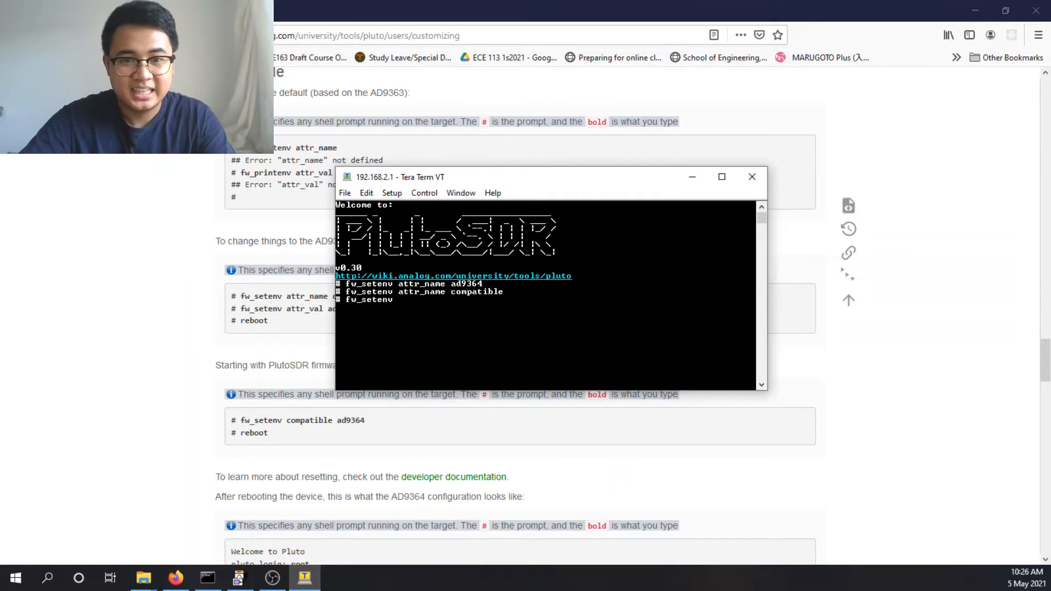
type("attr_val")
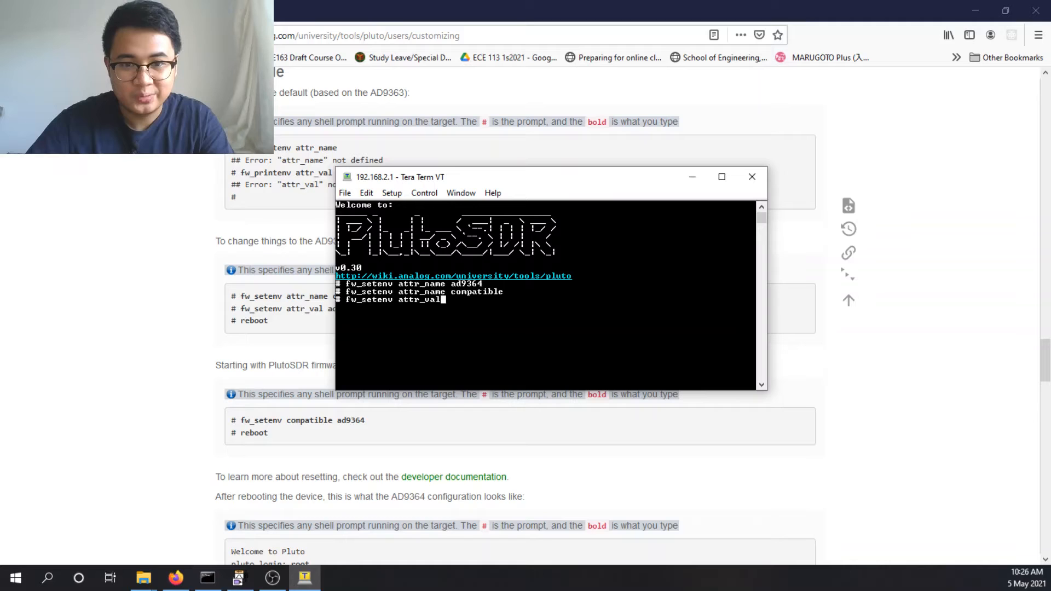
type("ad9364")
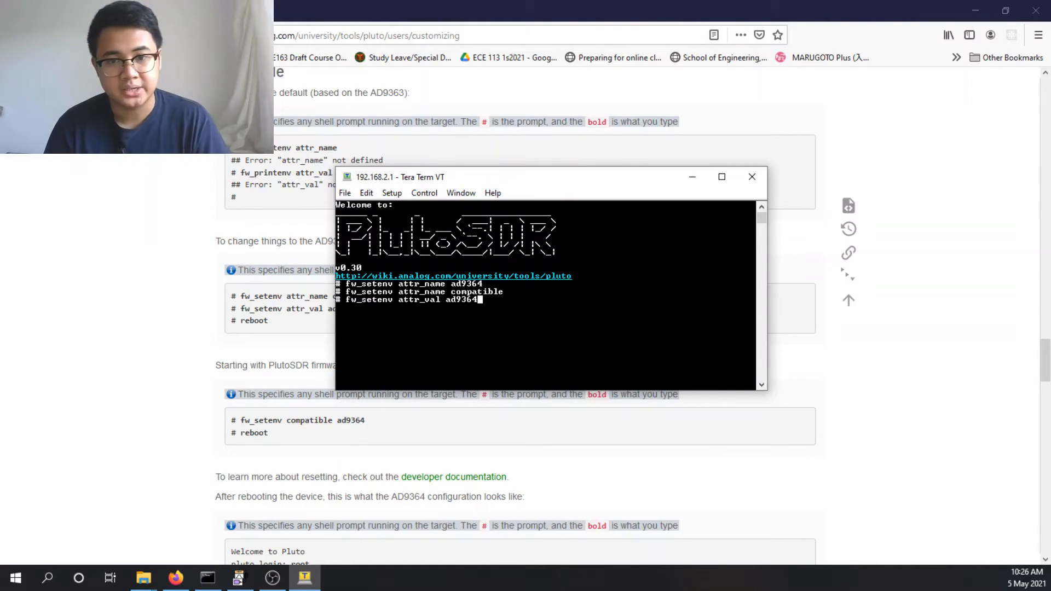
key("Return")
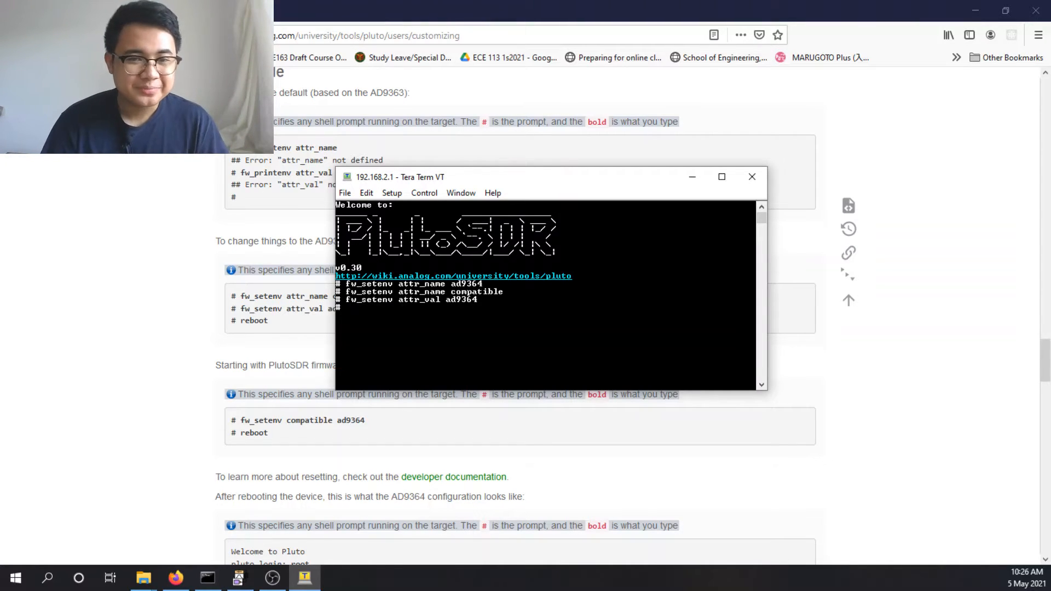
type("reboot")
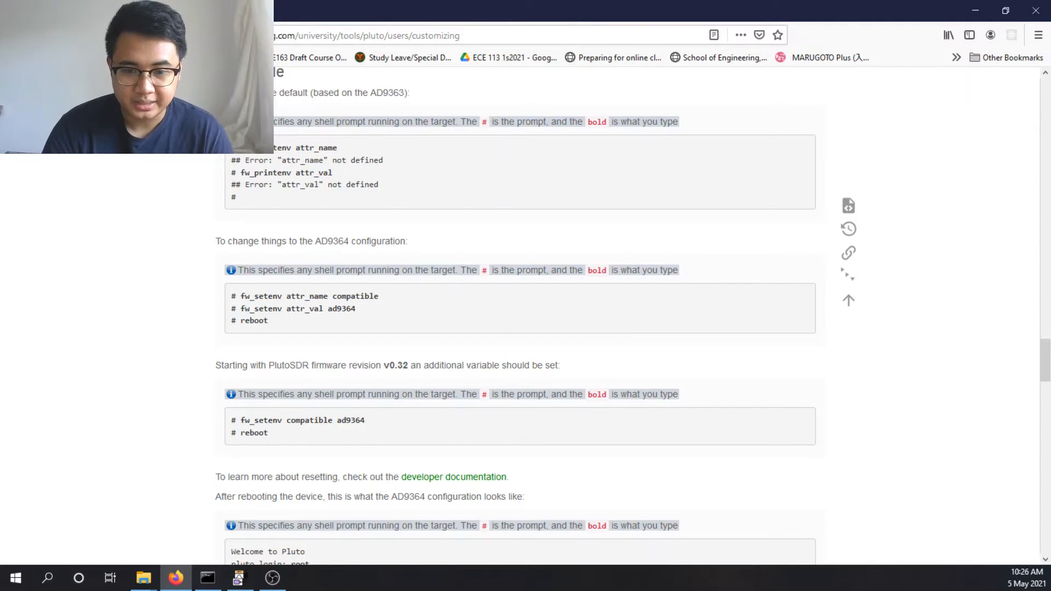
- Bring up the nbfm_rcvr flowgraph and view the PlutoSDR Source settings: 192.168.2.1, tuning, bandwidth 500000
left_click(239, 577)
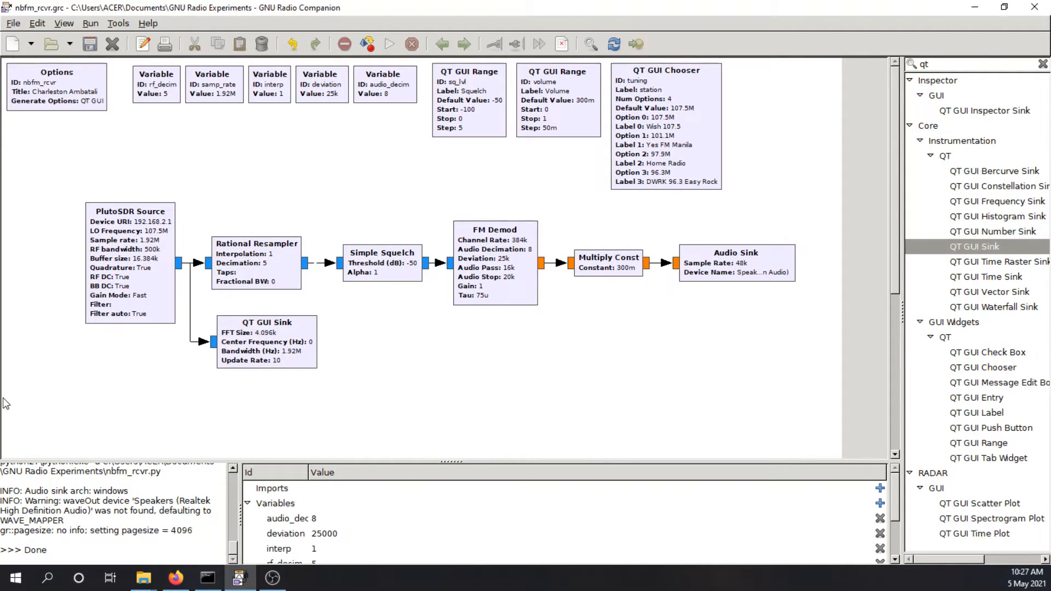
mouse_move(610, 354)
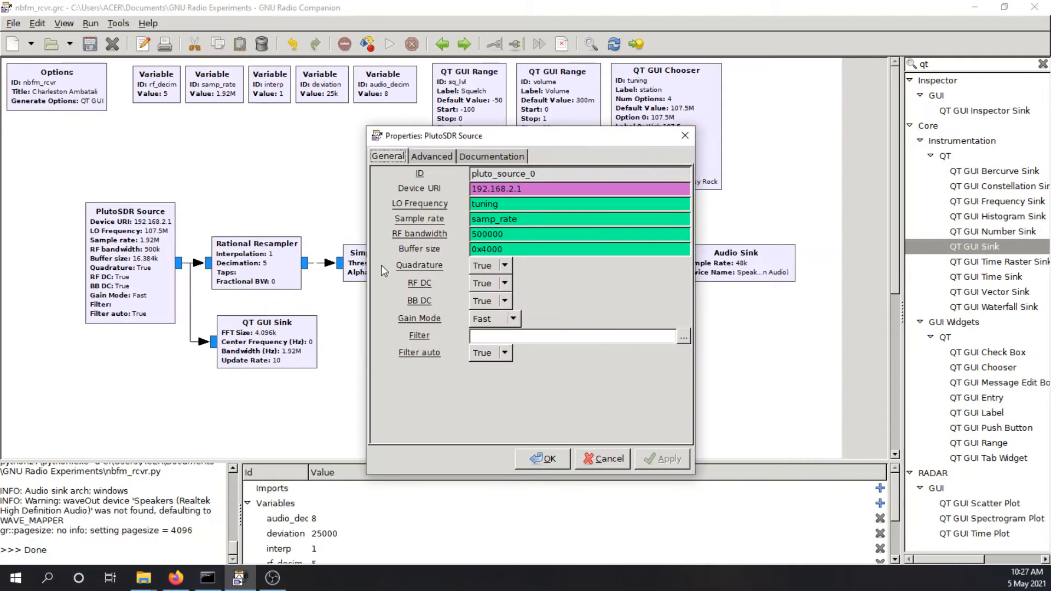
mouse_move(568, 272)
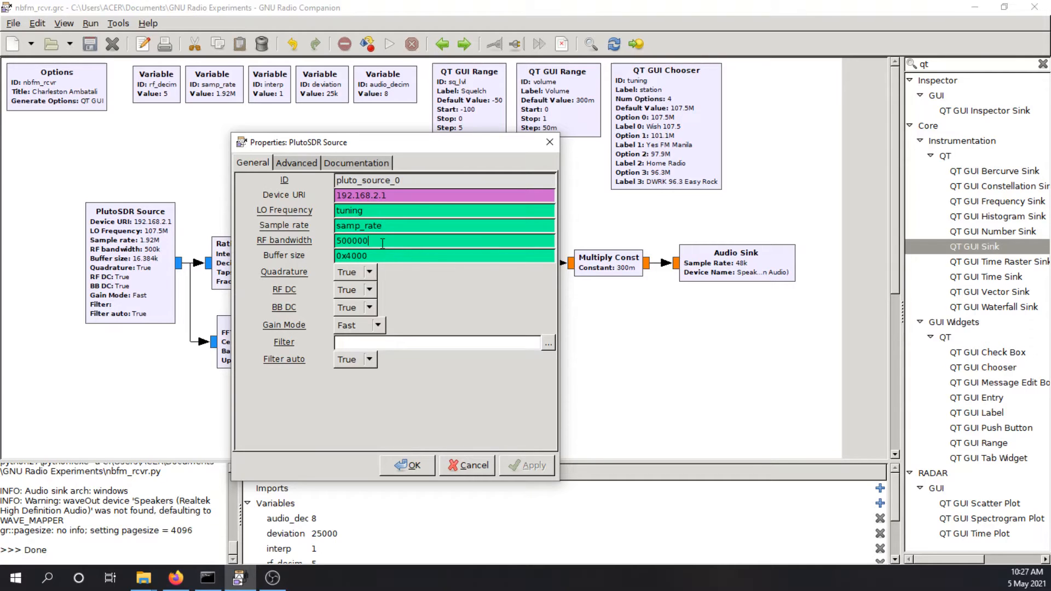
mouse_move(379, 241)
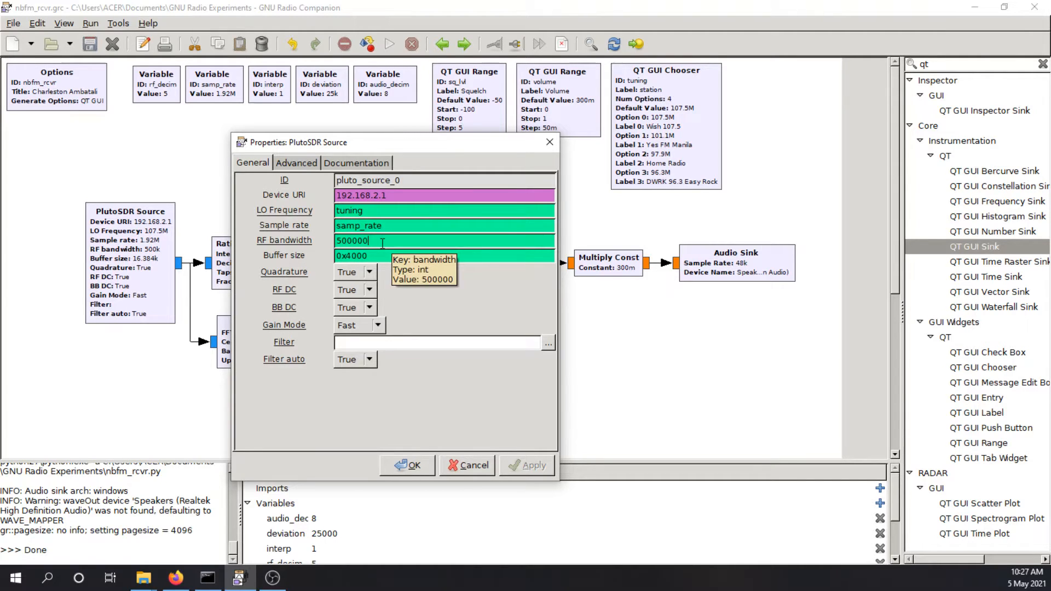
mouse_move(335, 354)
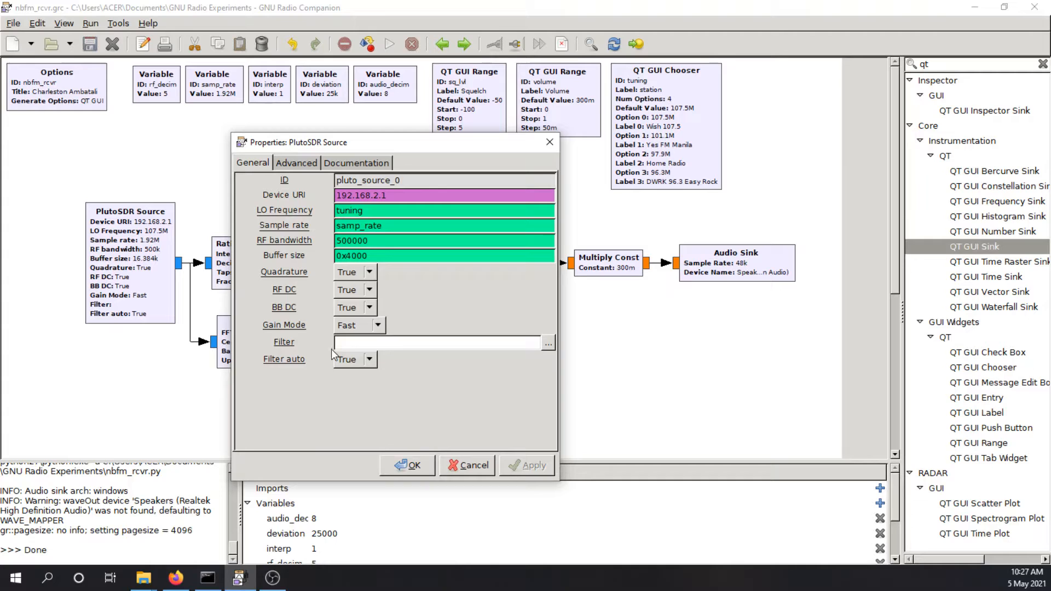
left_click(443, 241)
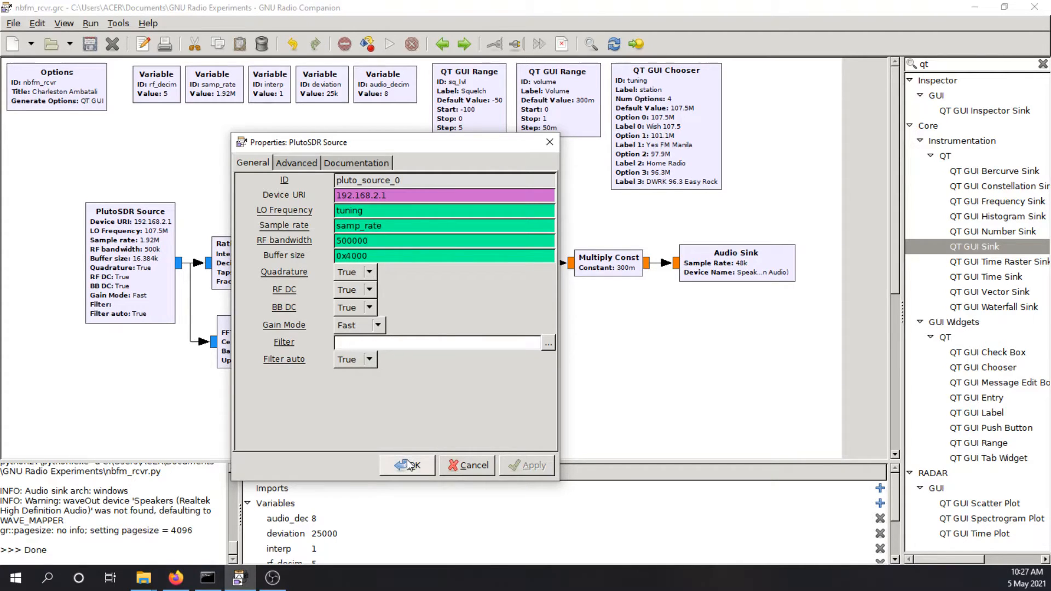
- Accept the PlutoSDR Source settings and the QT GUI Chooser's four station presets unchanged
left_click(407, 466)
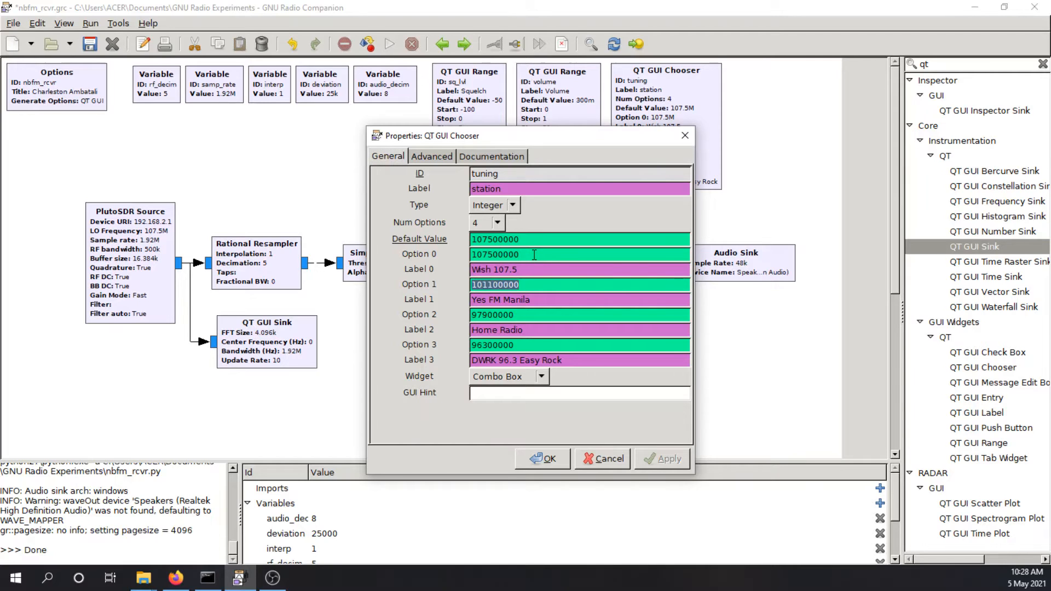
mouse_move(513, 256)
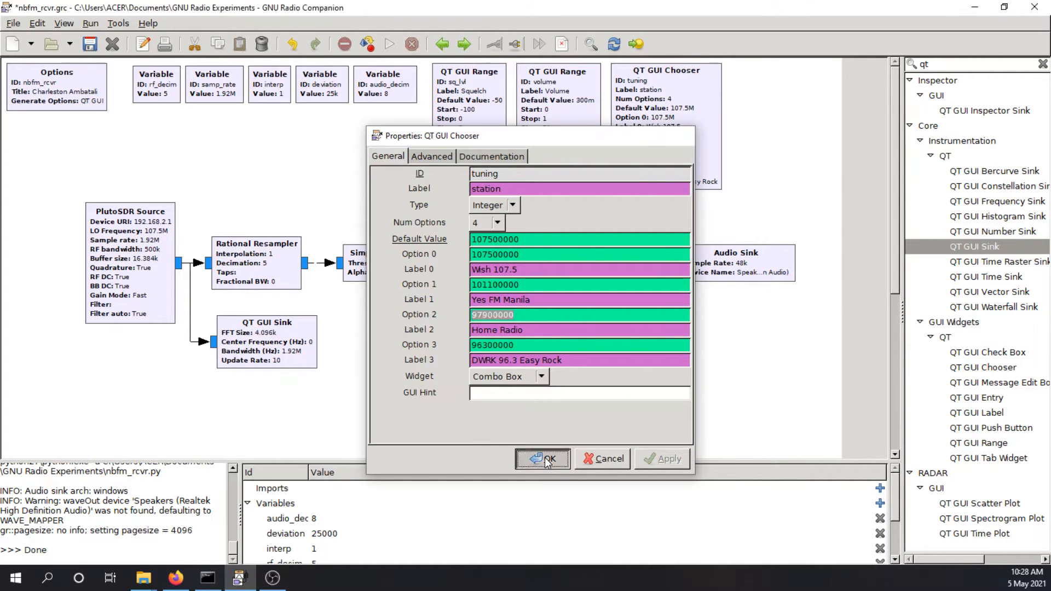
left_click(542, 459)
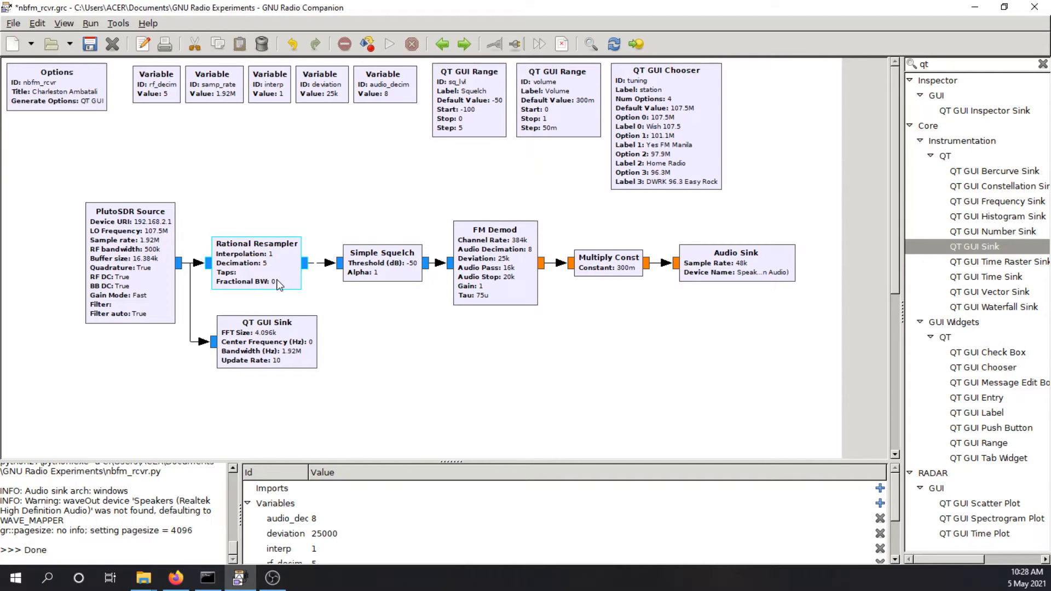
- Select the Simple Squelch block and bring up the FM Demod block's settings
left_click(382, 262)
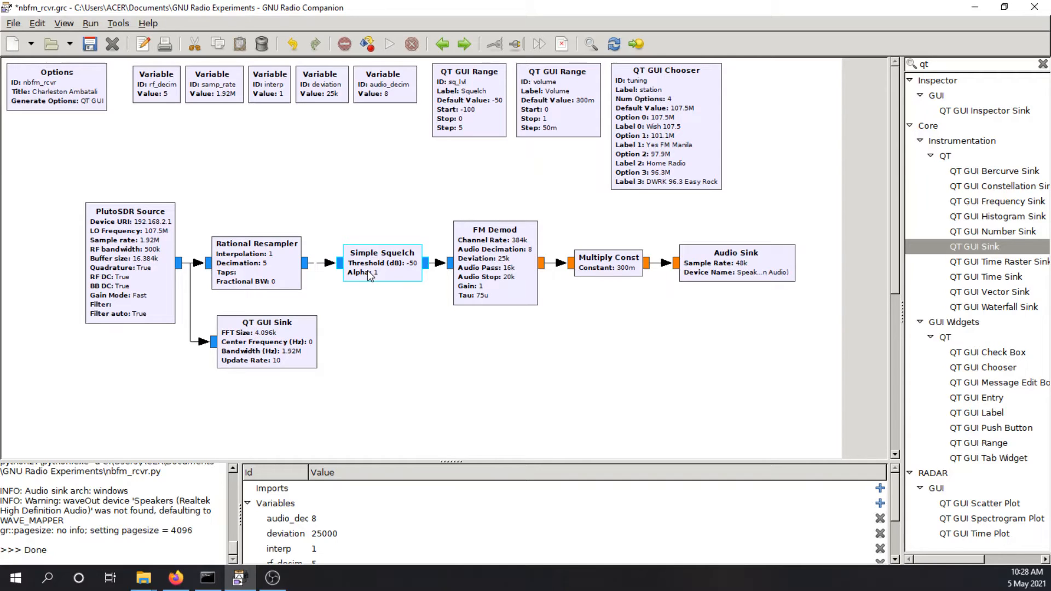
mouse_move(339, 266)
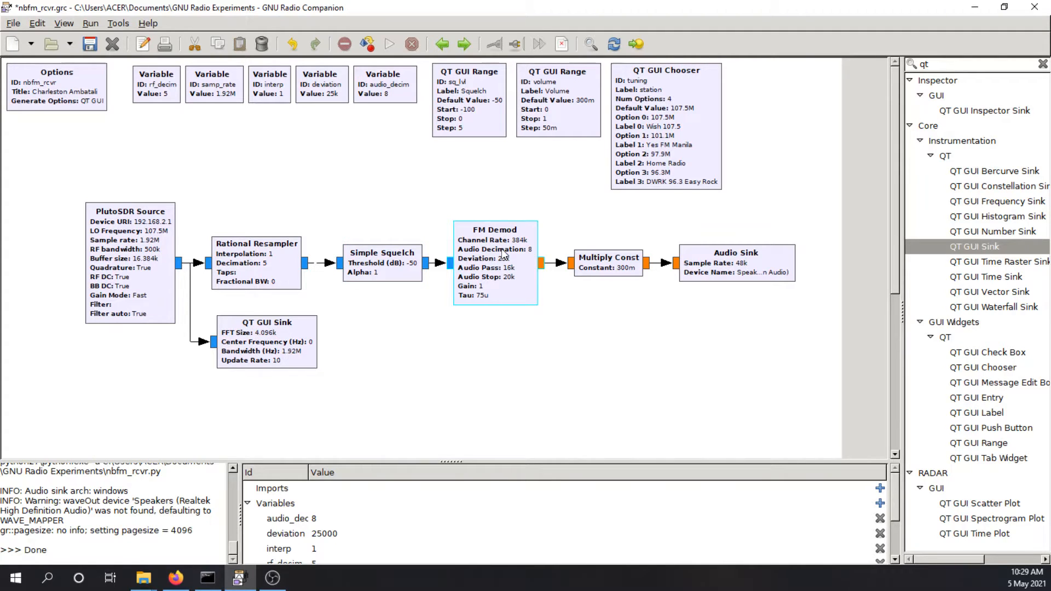
double_click(494, 229)
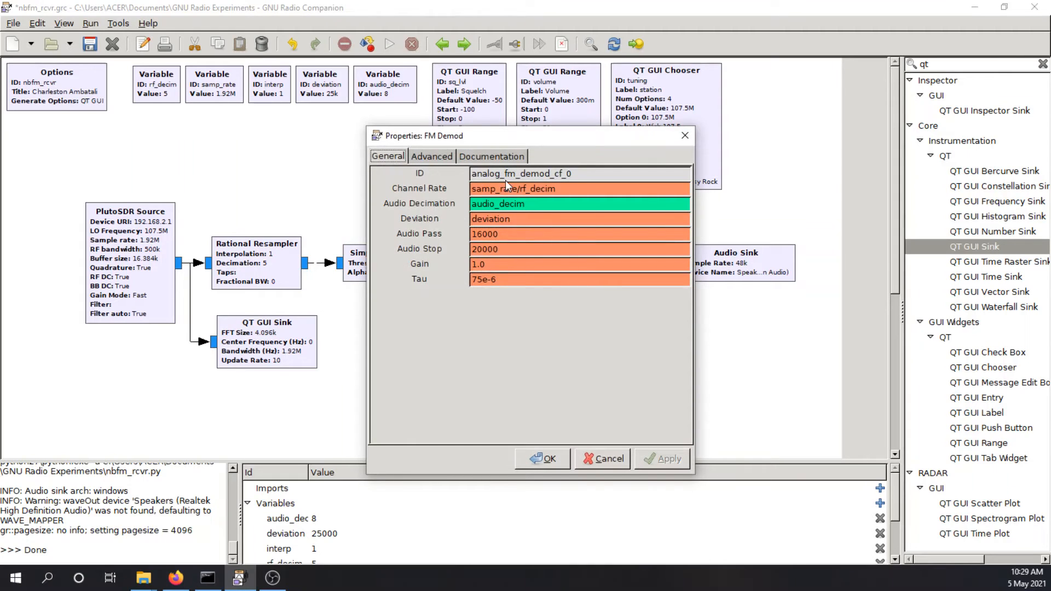
mouse_move(209, 138)
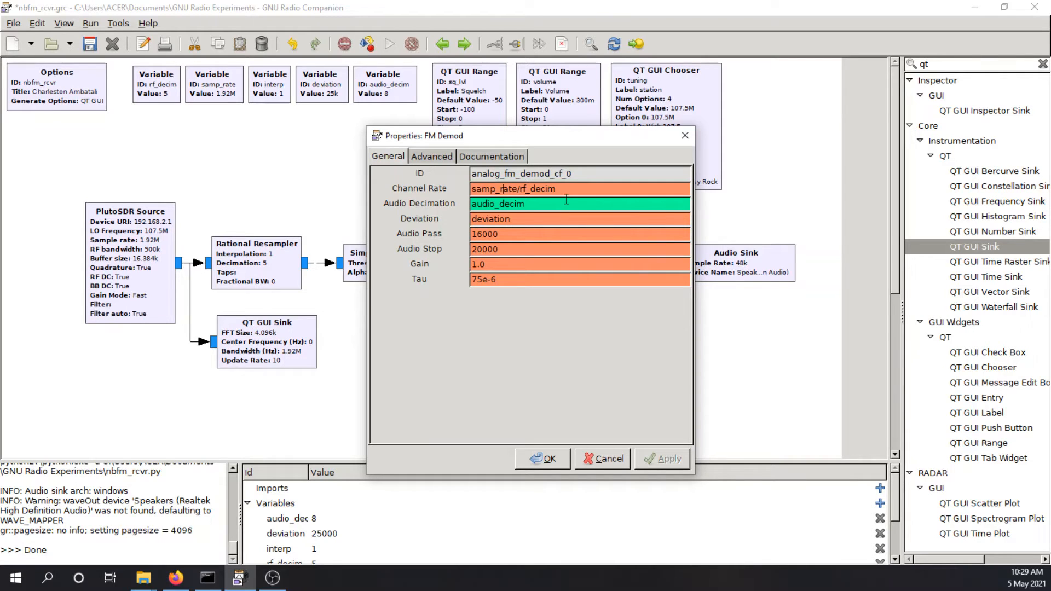
mouse_move(566, 204)
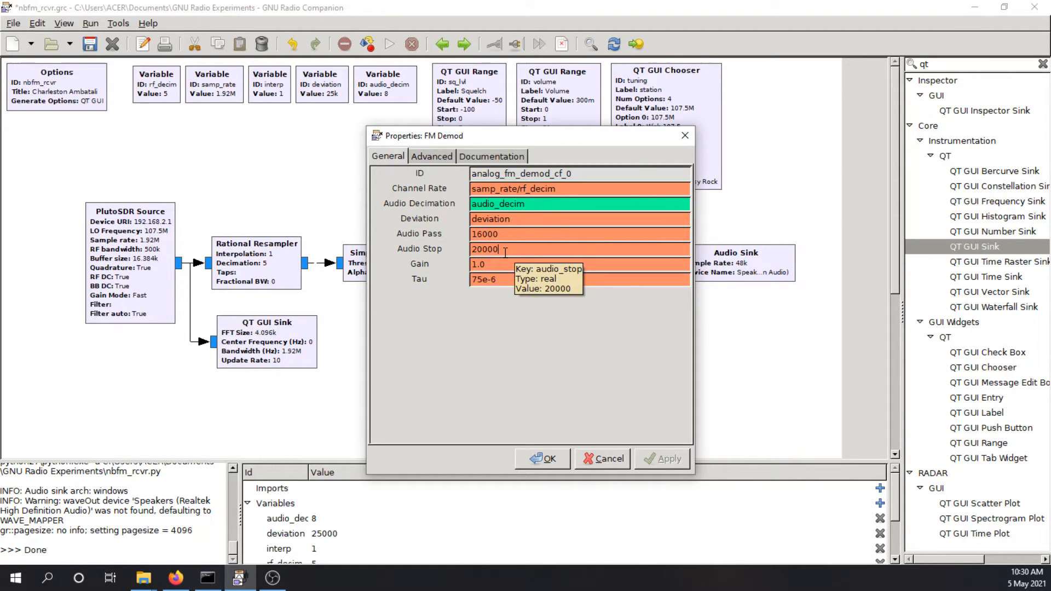
- Accept the FM Demod settings unchanged, returning to the full receiver flowgraph
left_click(543, 458)
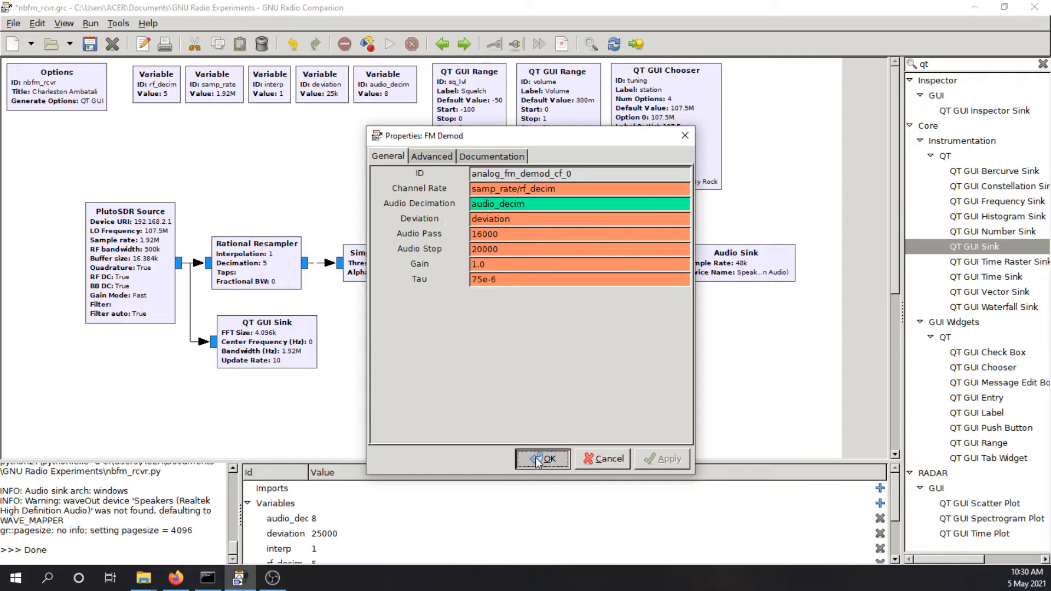
left_click(543, 458)
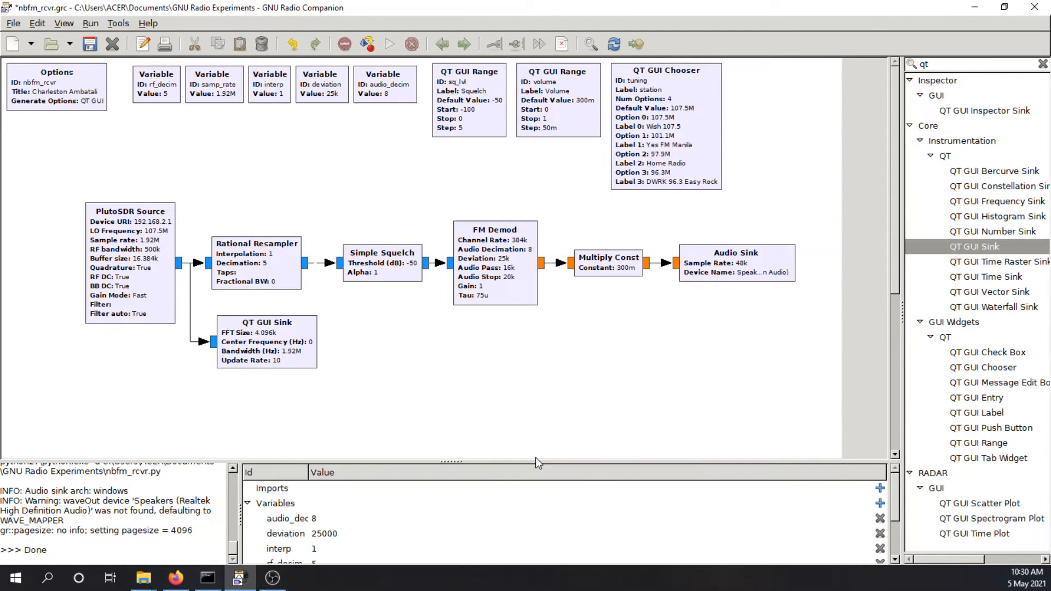
mouse_move(615, 310)
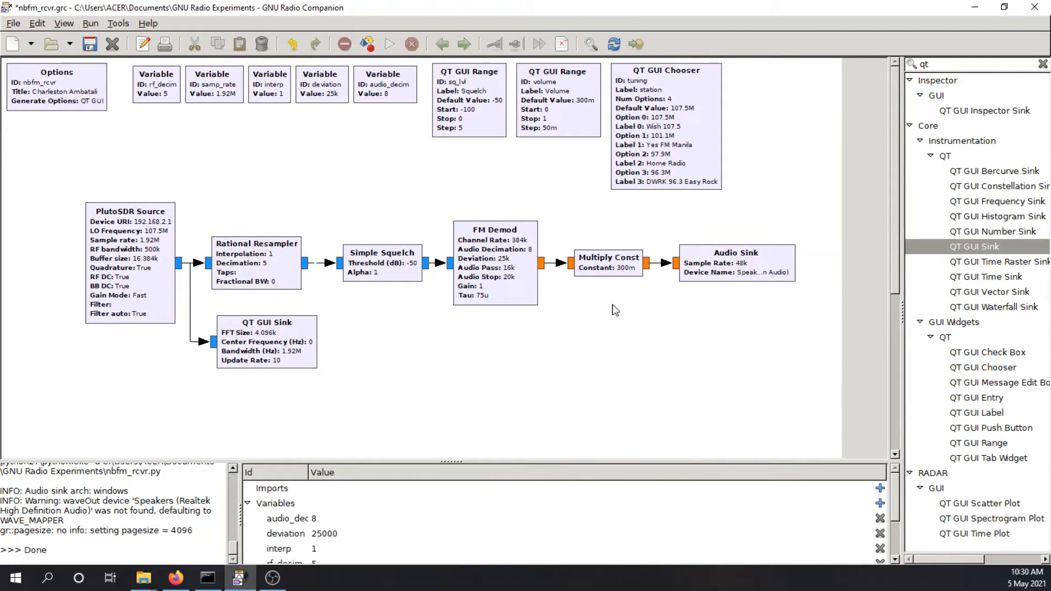
- Review the Multiply Const block, confirm squelch threshold sq_lvl with alpha 1, and run the flow graph
double_click(607, 262)
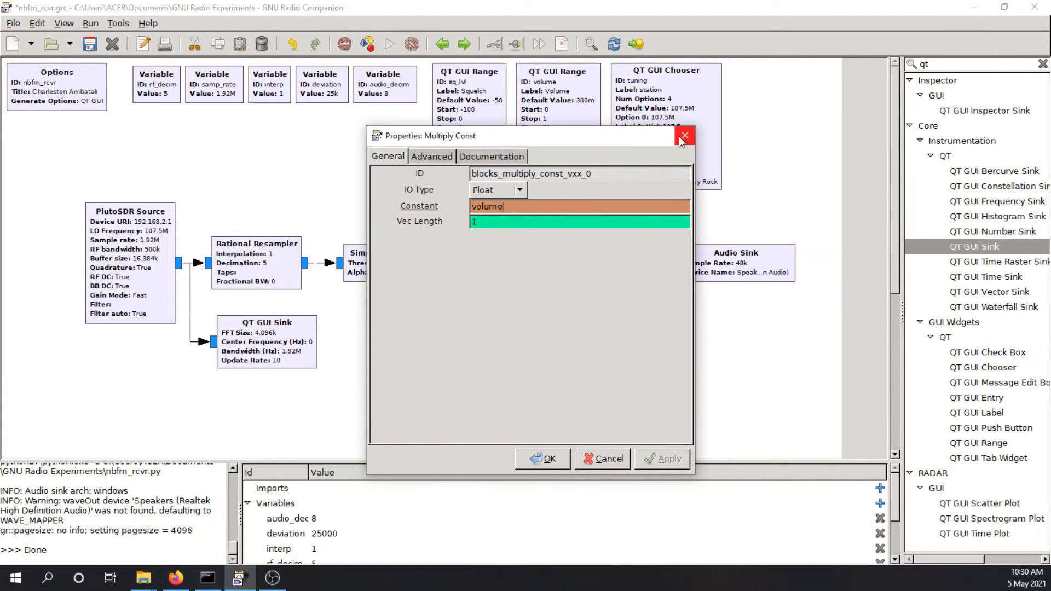
left_click(683, 136)
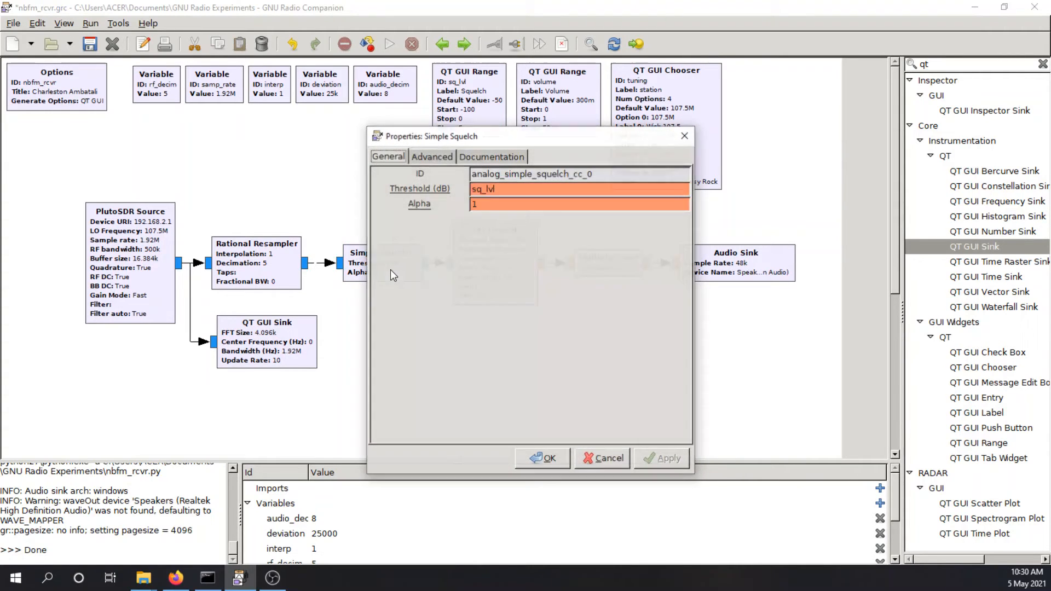
left_click(543, 457)
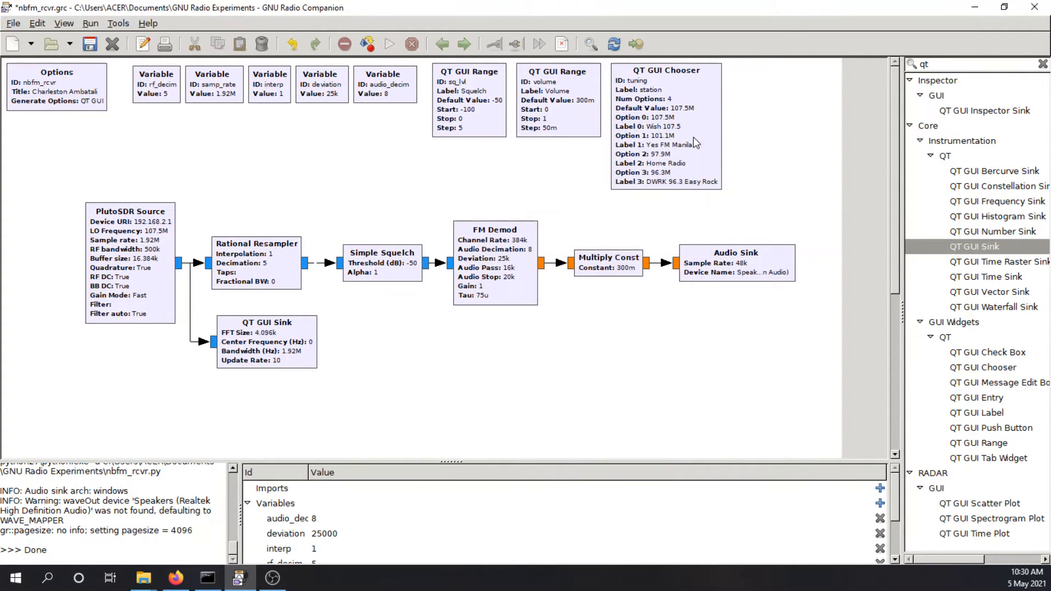
left_click(736, 261)
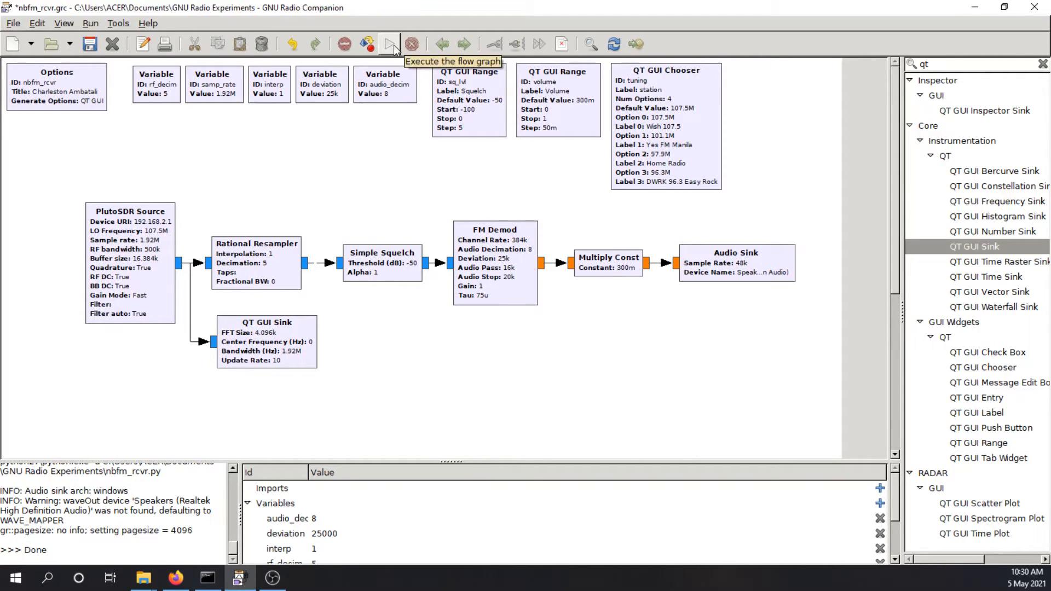
left_click(390, 44)
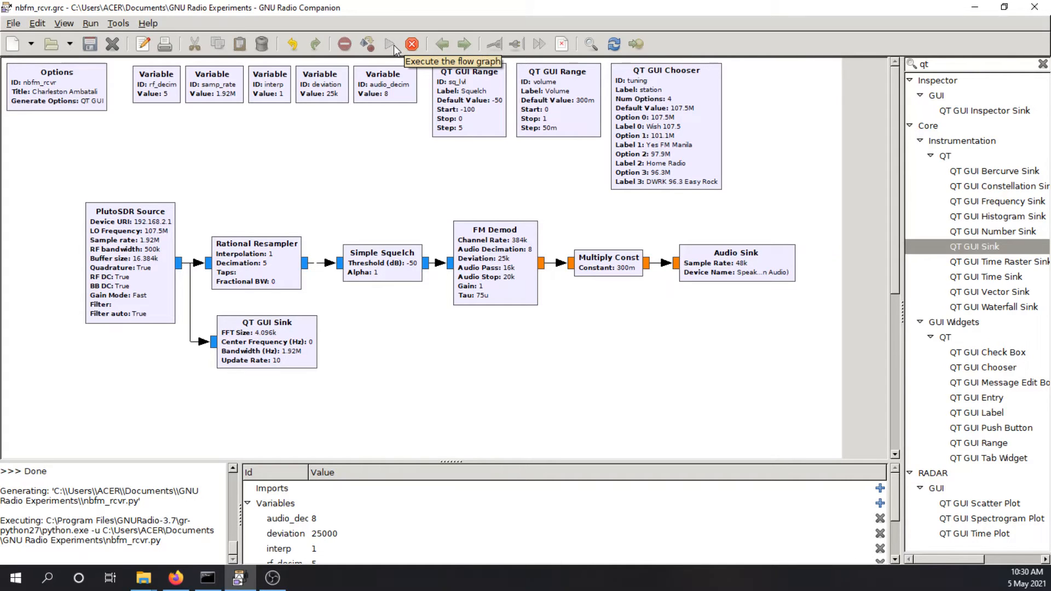
- Execute the receiver flow graph, bringing up the radio window with volume, station, squelch and live spectrum
left_click(390, 43)
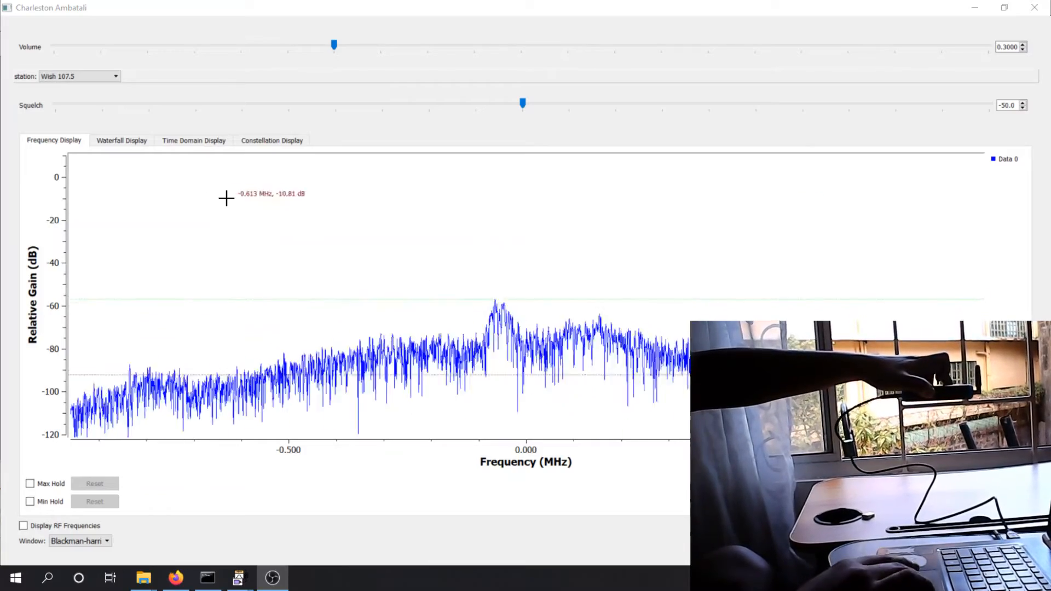
- Tune the running receiver from Wish 107.5 to Home Radio via the station list
left_click(79, 75)
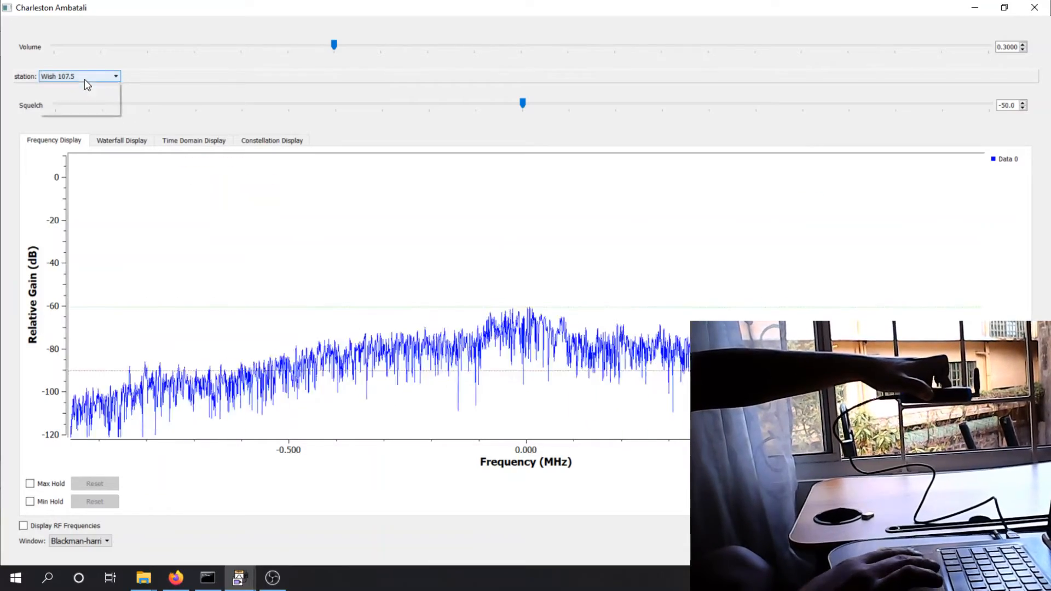
left_click(79, 76)
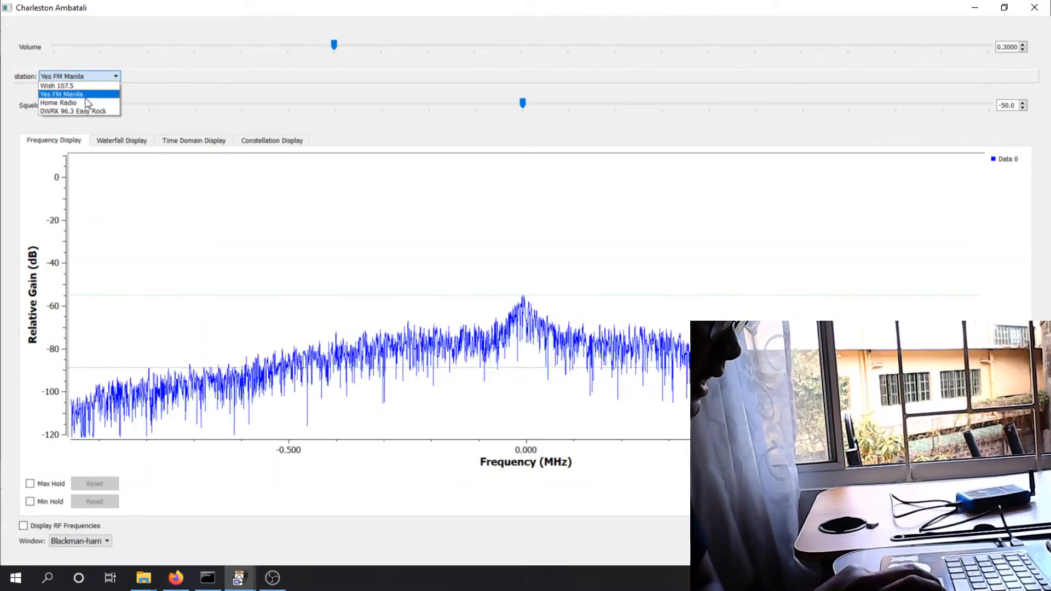
left_click(59, 103)
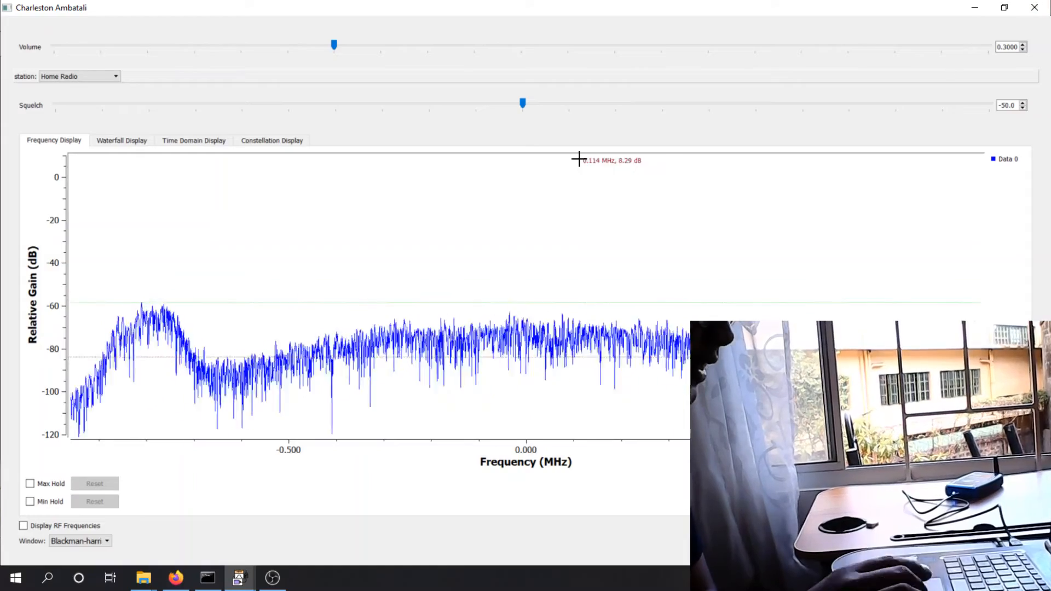
- Tune the station chooser to DWRX 96.3 Easy Rock, then to Yes FM Manila
left_click(79, 76)
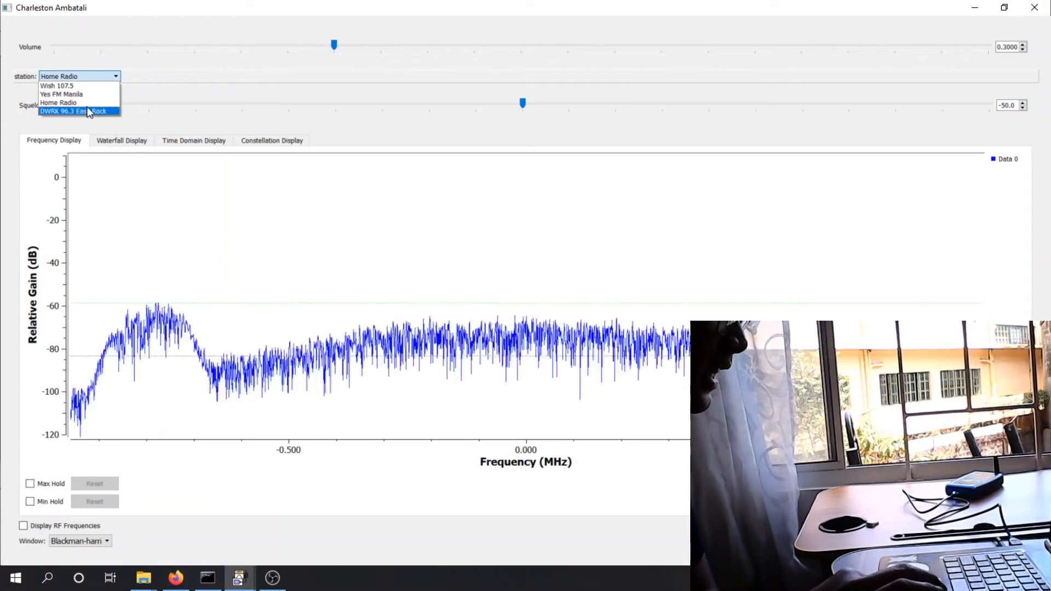
left_click(76, 111)
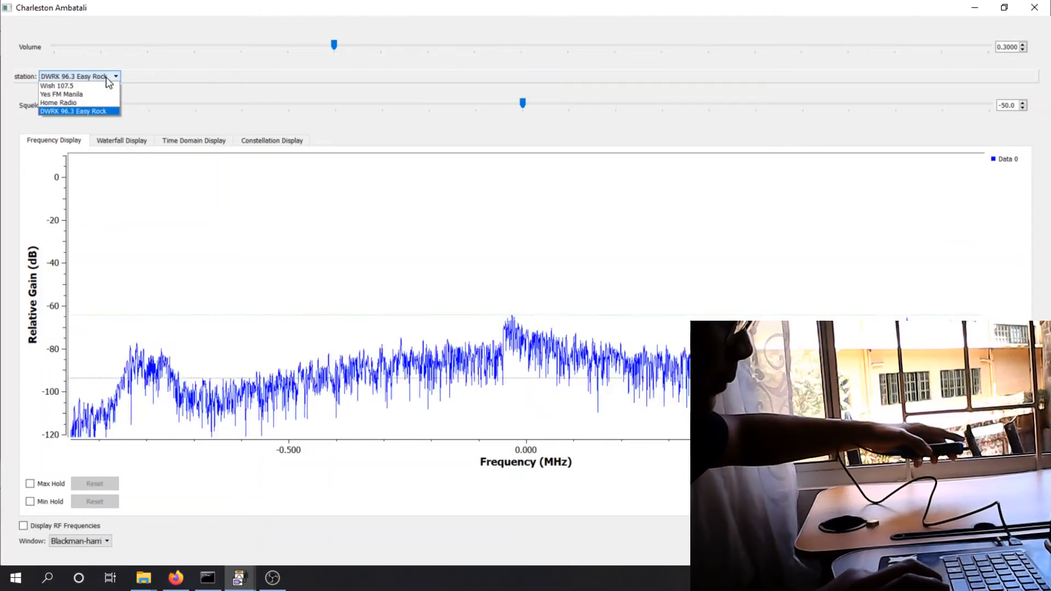
left_click(62, 94)
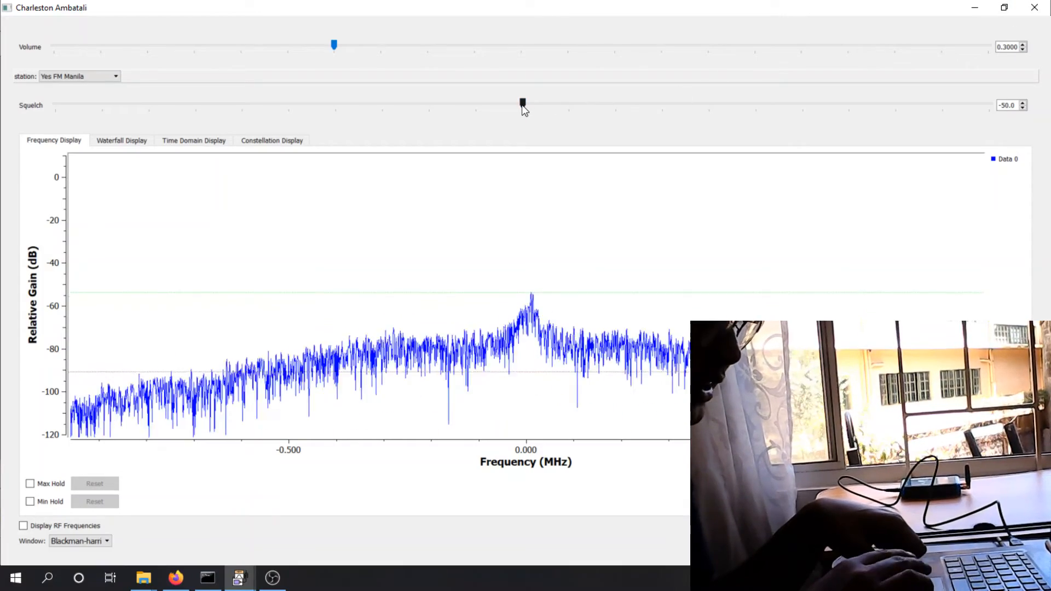
- Sweep the Squelch slider through -25, -40, -45, -75 and -100 dB, settling at -55 dB
left_click_drag(523, 104, 757, 104)
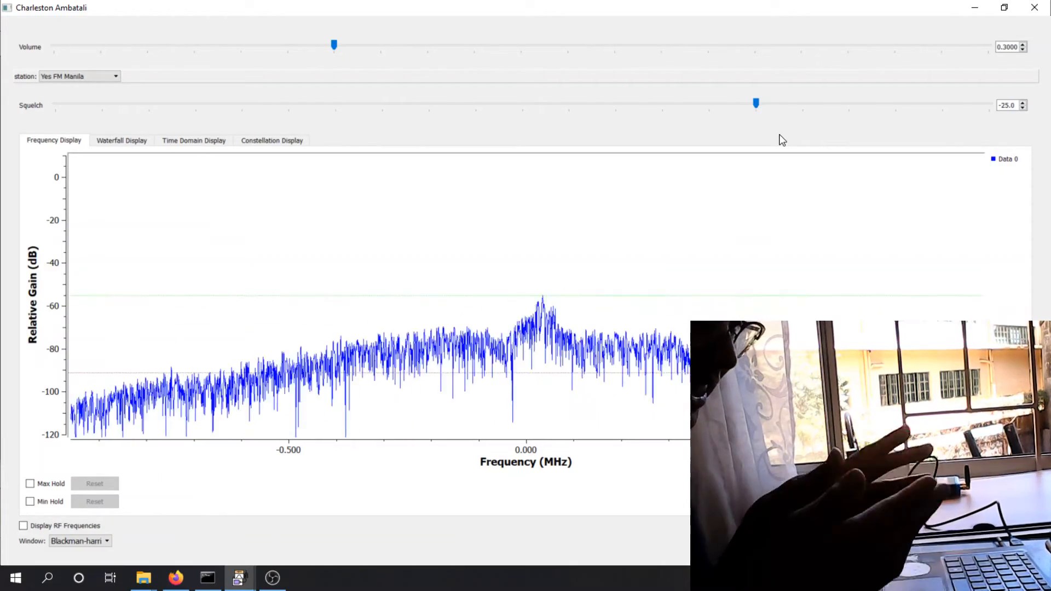
left_click_drag(757, 103, 569, 103)
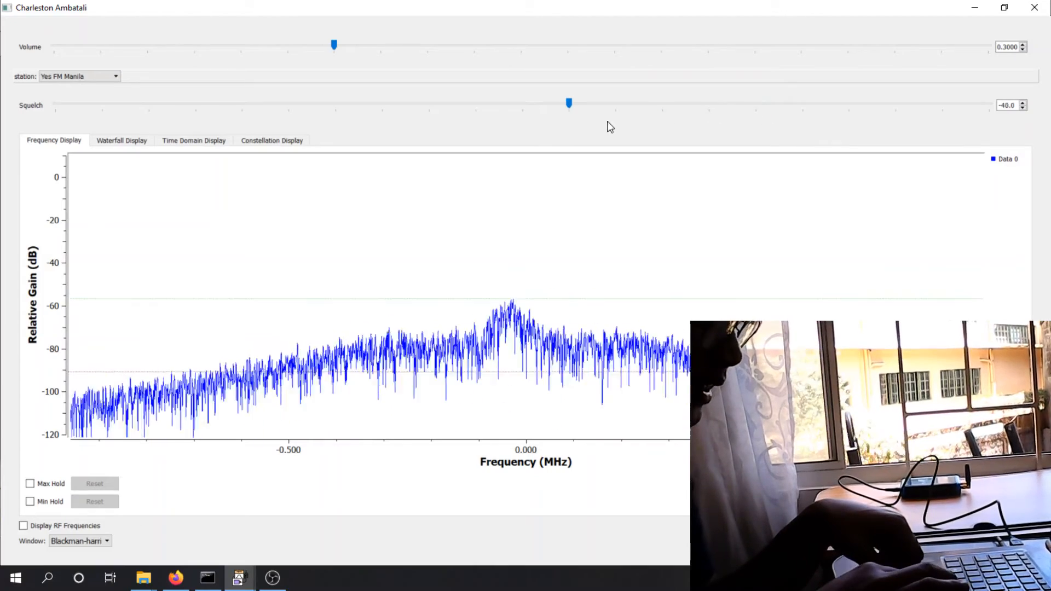
left_click_drag(570, 102, 569, 107)
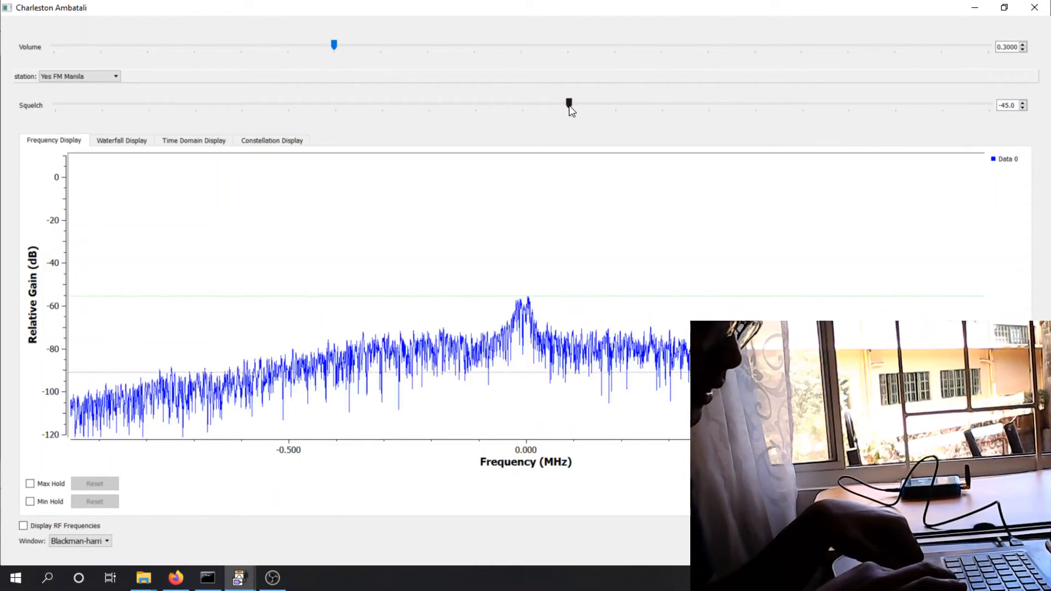
left_click_drag(569, 104, 288, 104)
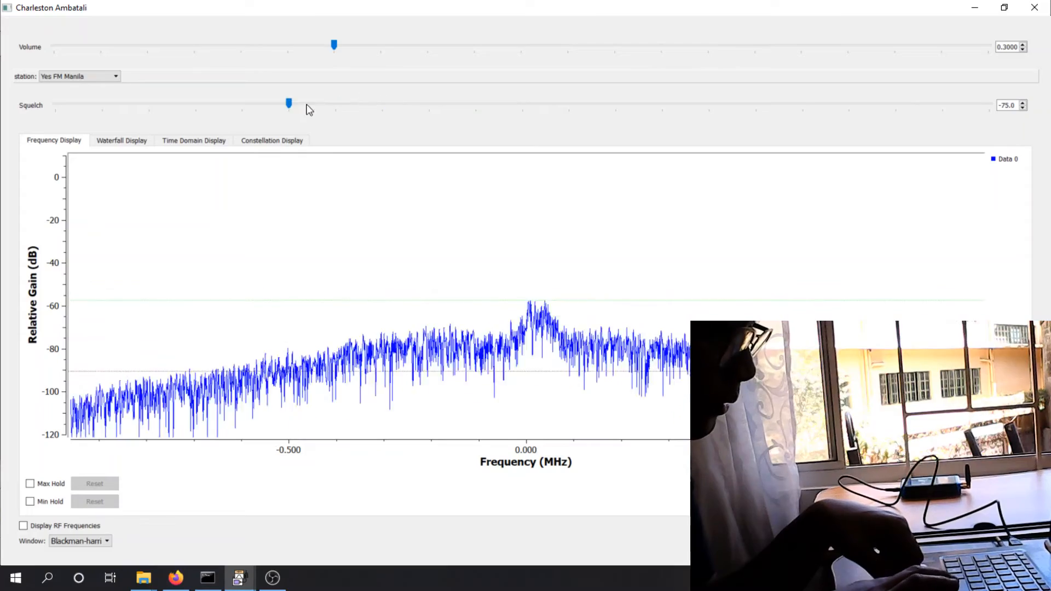
left_click_drag(288, 103, 54, 103)
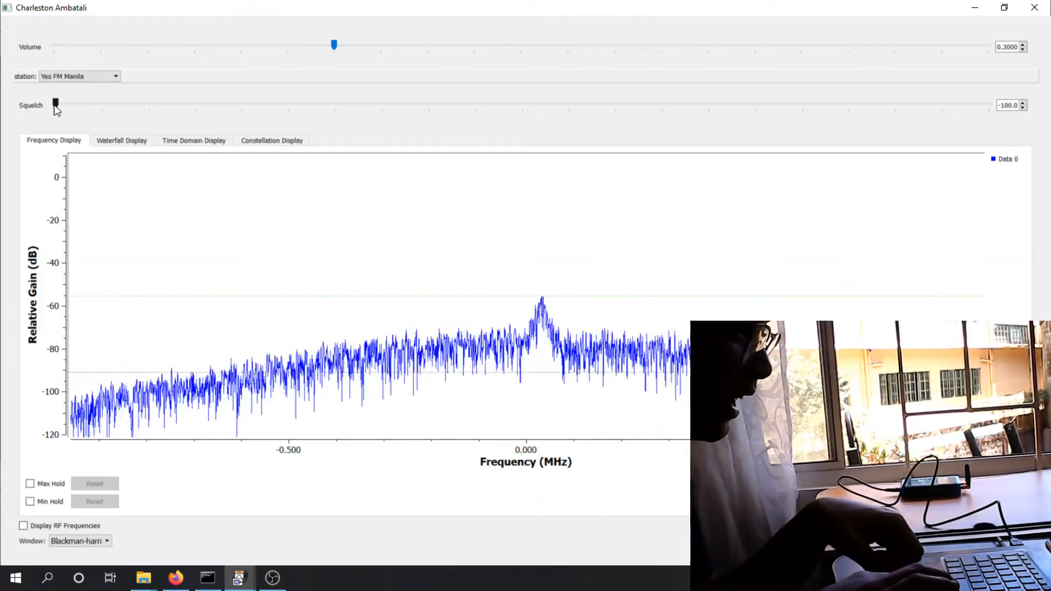
left_click_drag(56, 105, 476, 105)
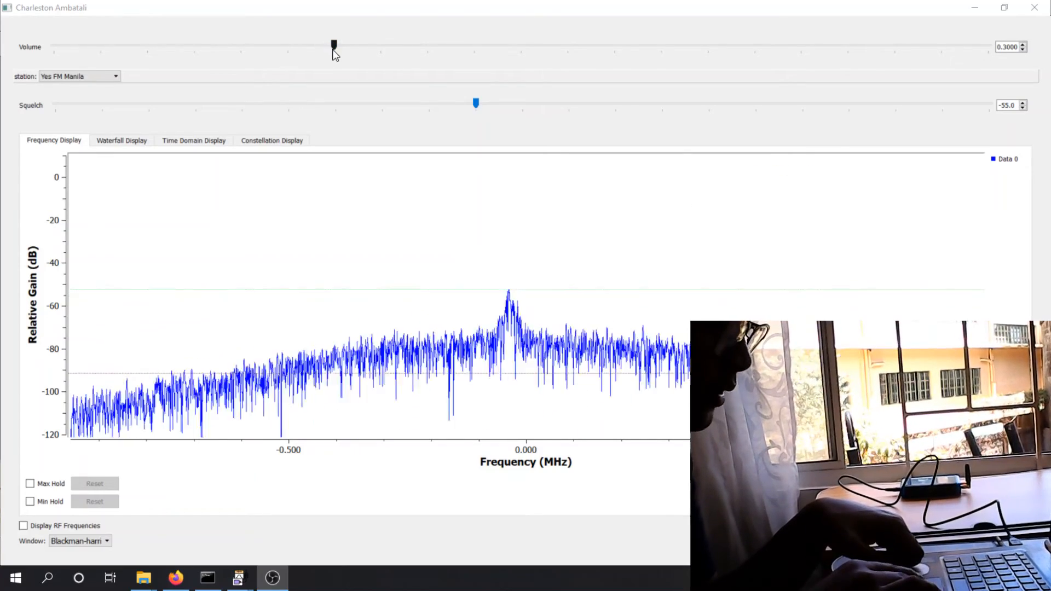
left_click_drag(334, 46, 474, 45)
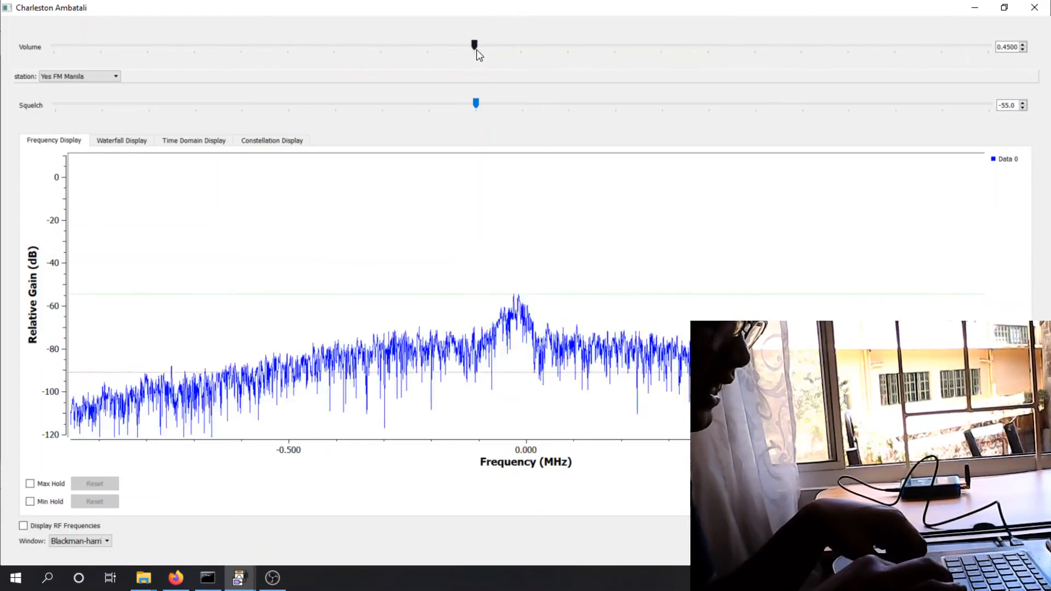
left_click_drag(474, 45, 53, 44)
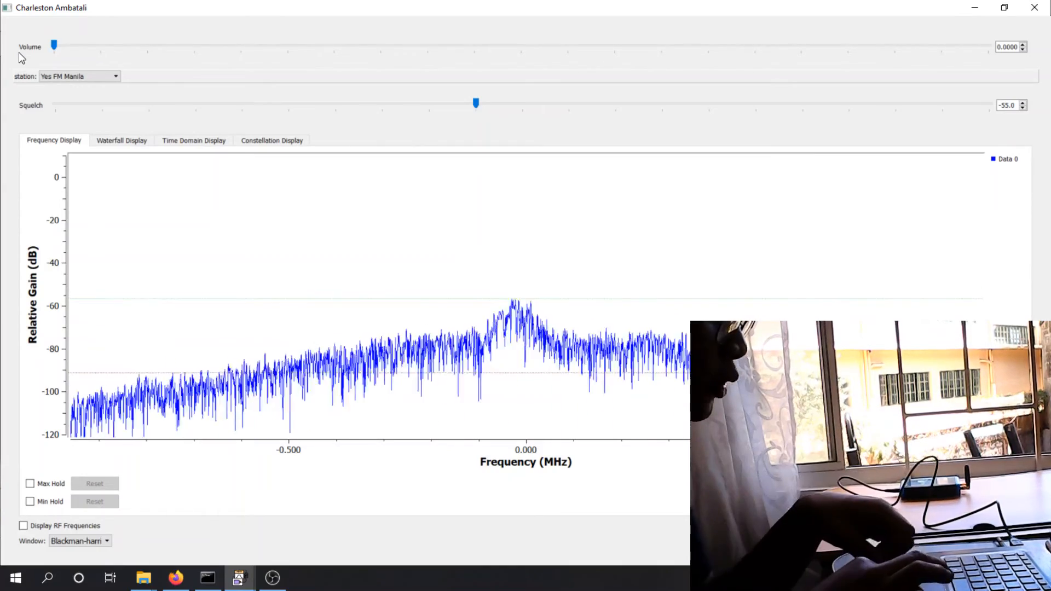
left_click_drag(55, 45, 288, 45)
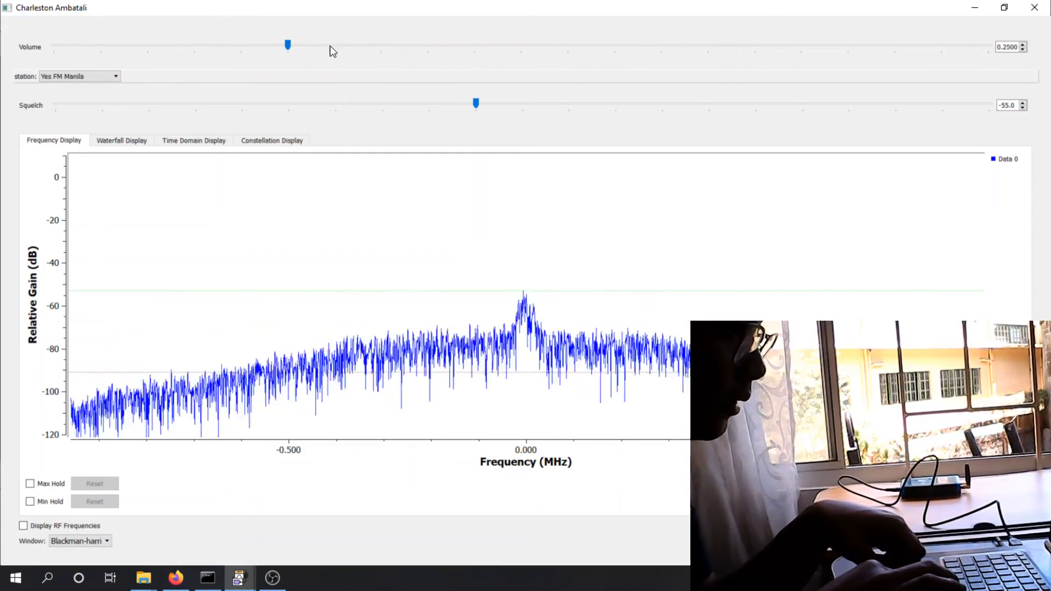
left_click_drag(288, 44, 334, 45)
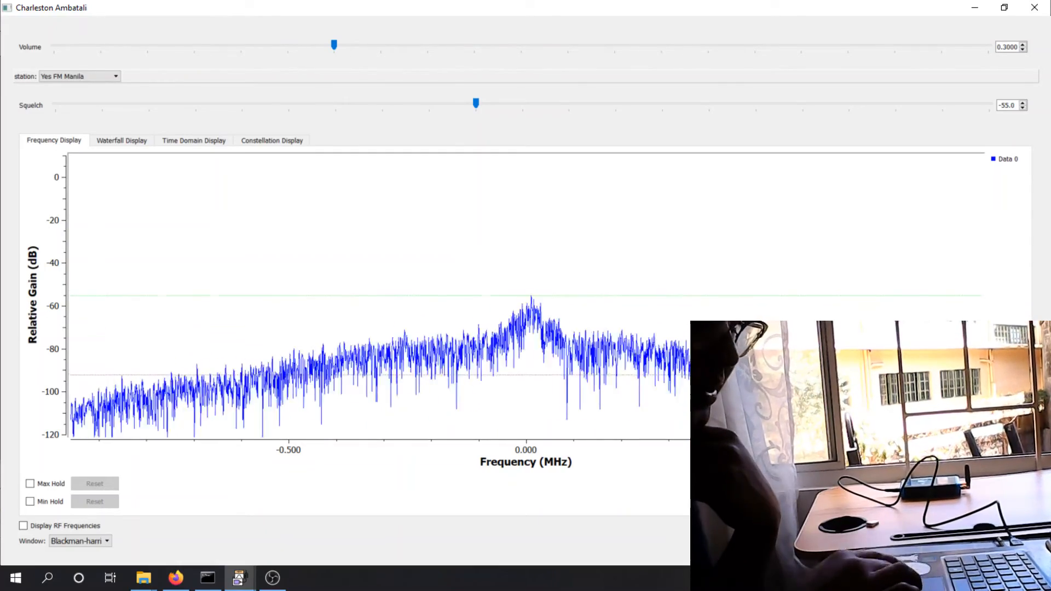